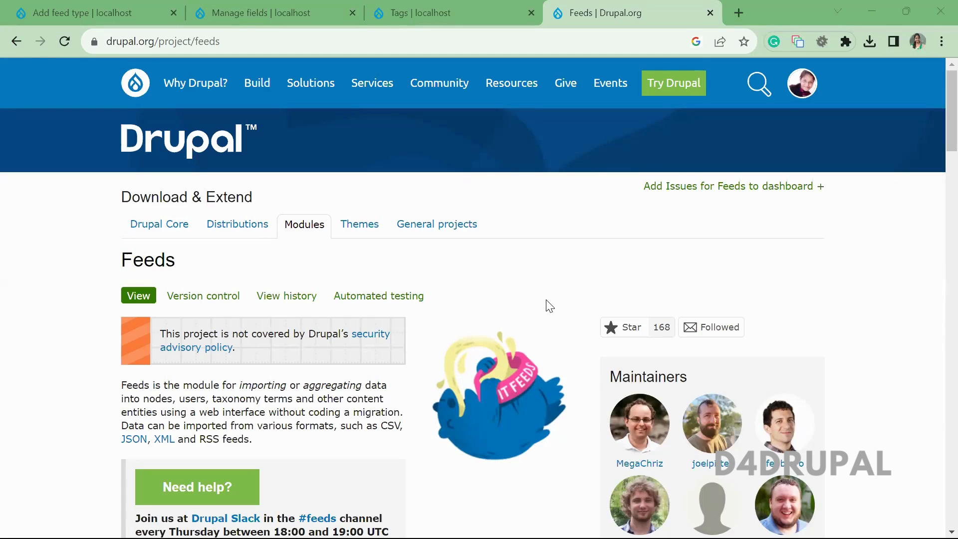
mouse_move(158, 71)
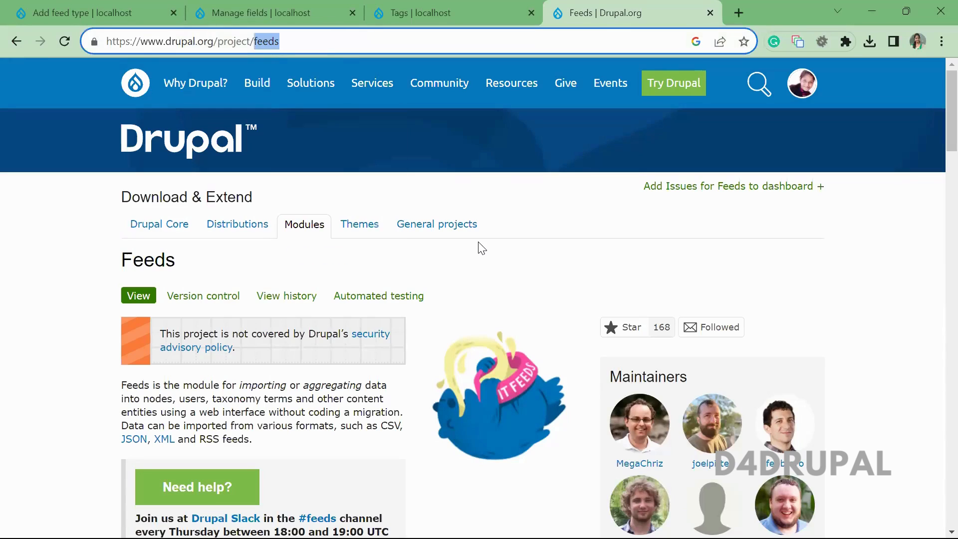
mouse_move(100, 7)
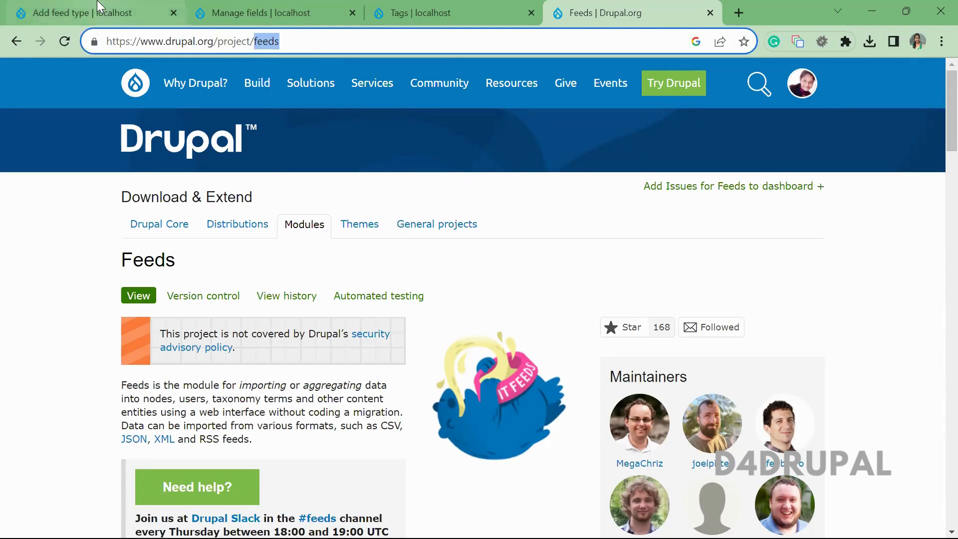
Step: Go to Structure > Feed types on the local site and start a new feed type
click(70, 13)
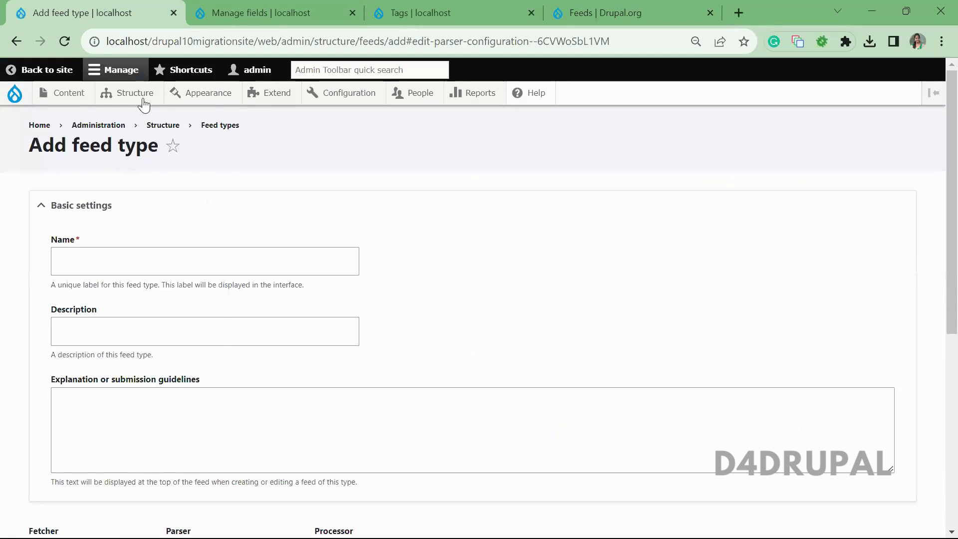
click(135, 92)
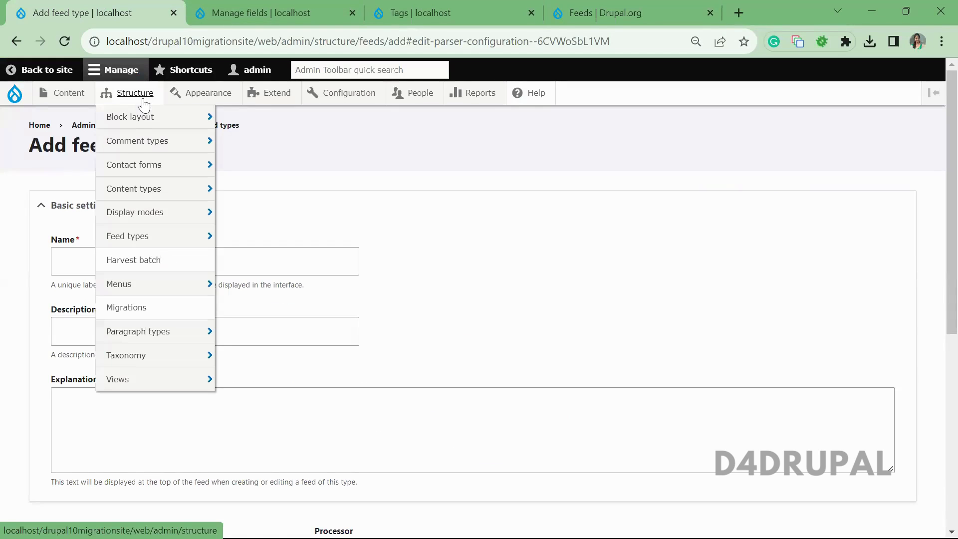
mouse_move(127, 236)
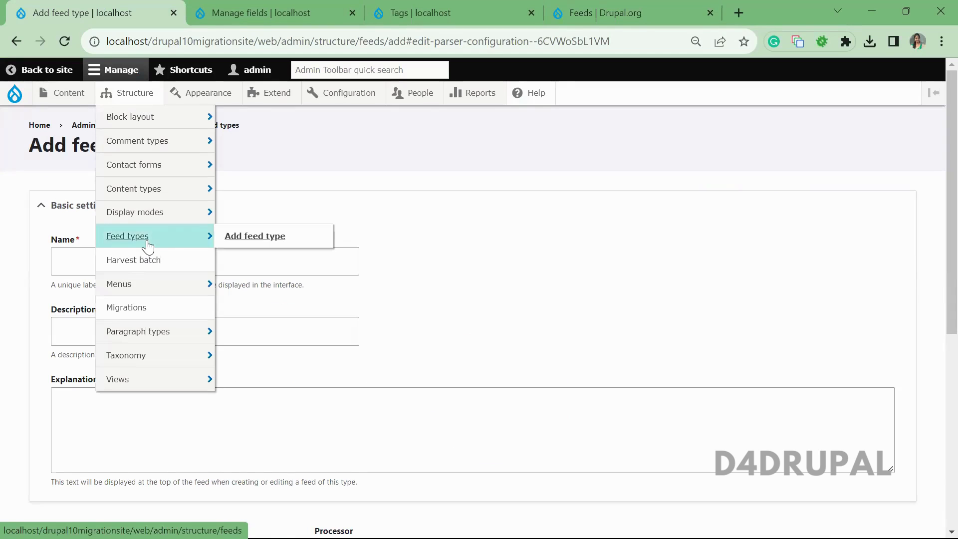
click(127, 236)
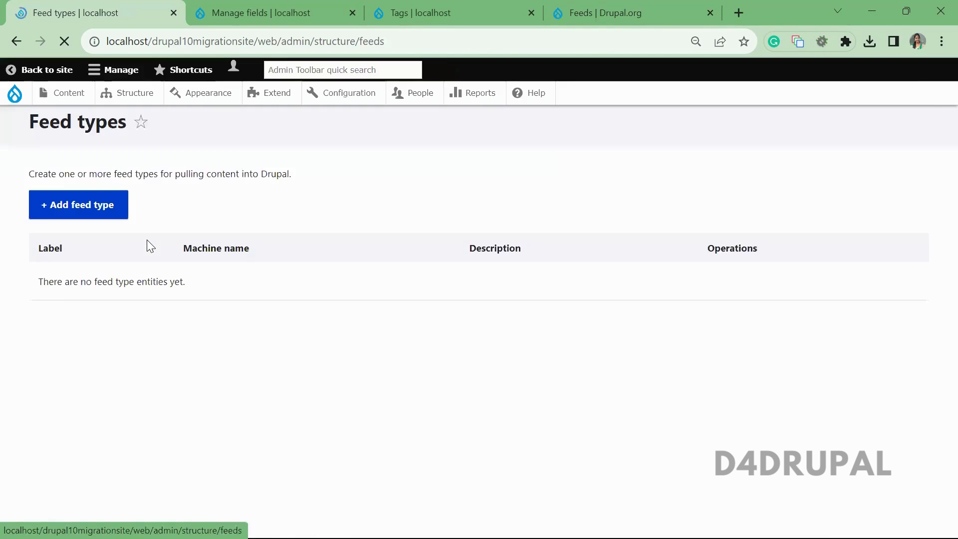
click(78, 228)
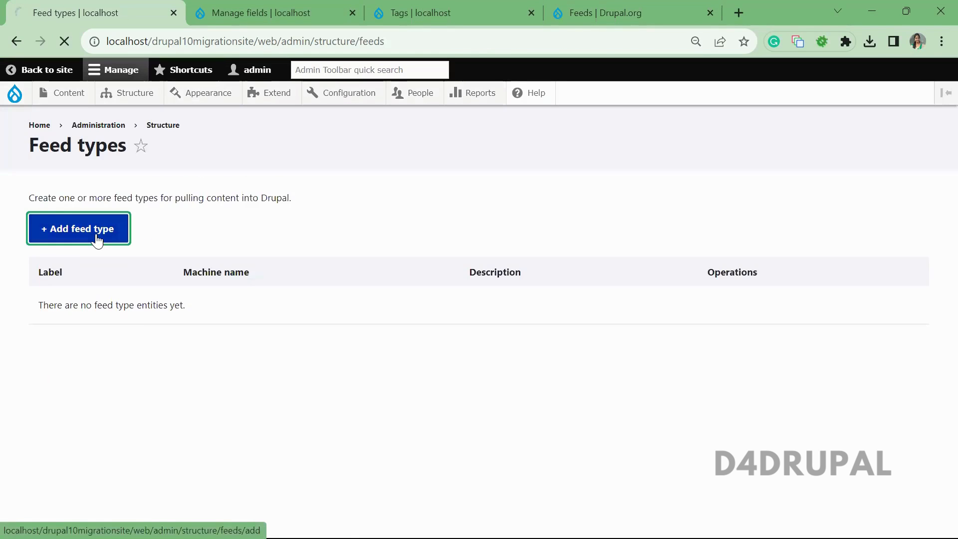
click(78, 229)
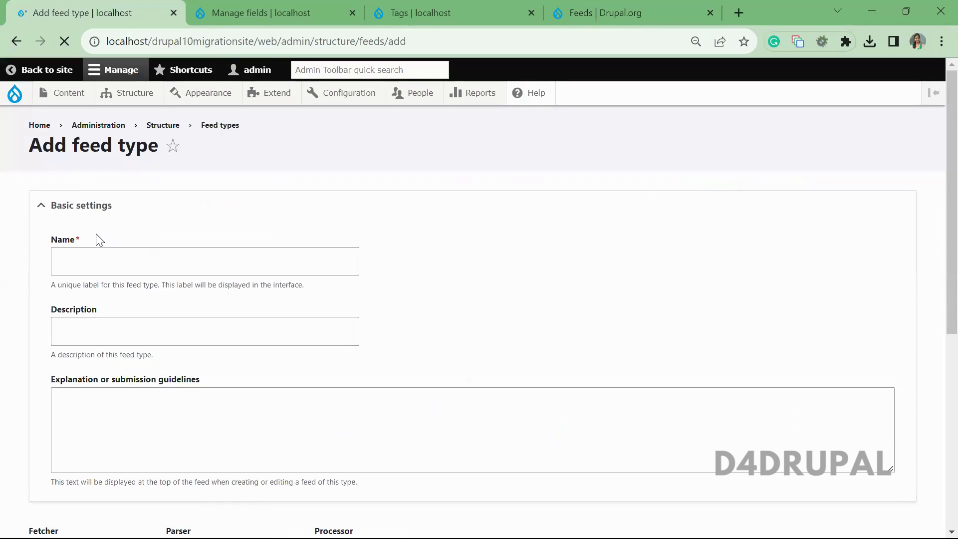
Step: Name the feed type 'Page content import'
click(205, 261)
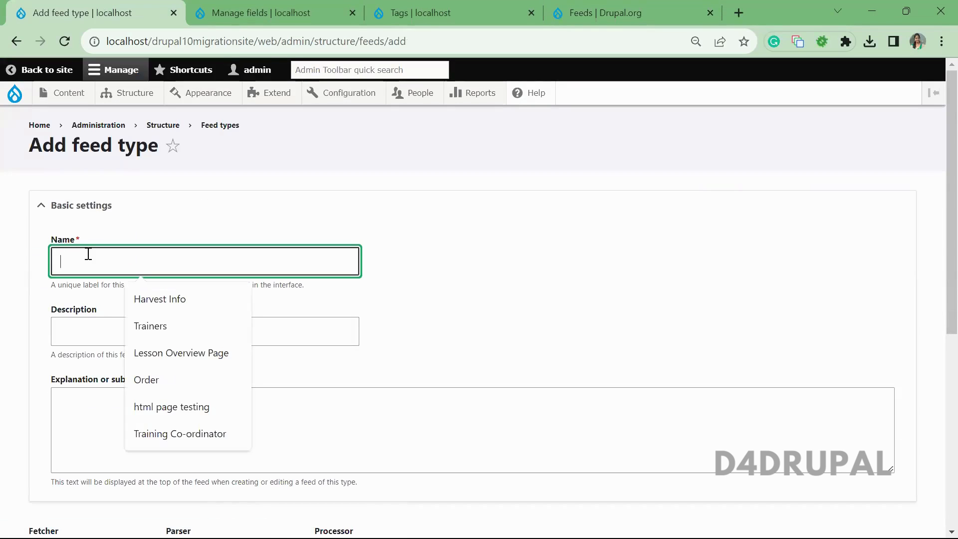
text(Page content)
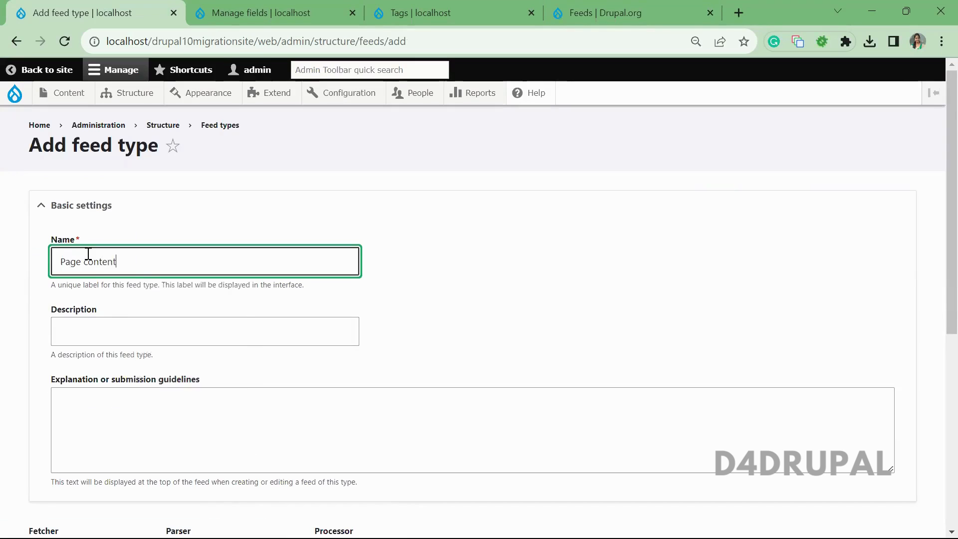
text(import)
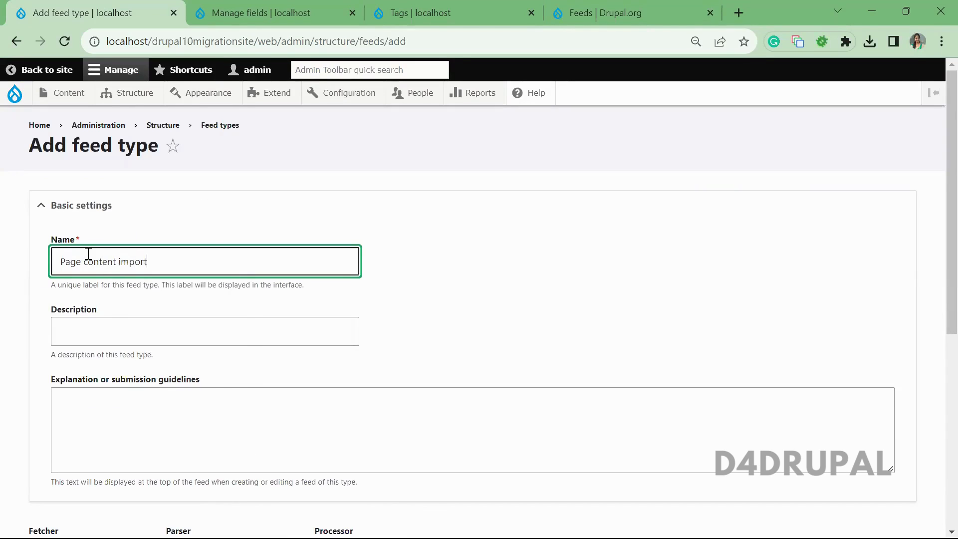
Step: Set fetcher Upload file, parser CSV, processor Node for Basic page content, and save
scroll(down, 3)
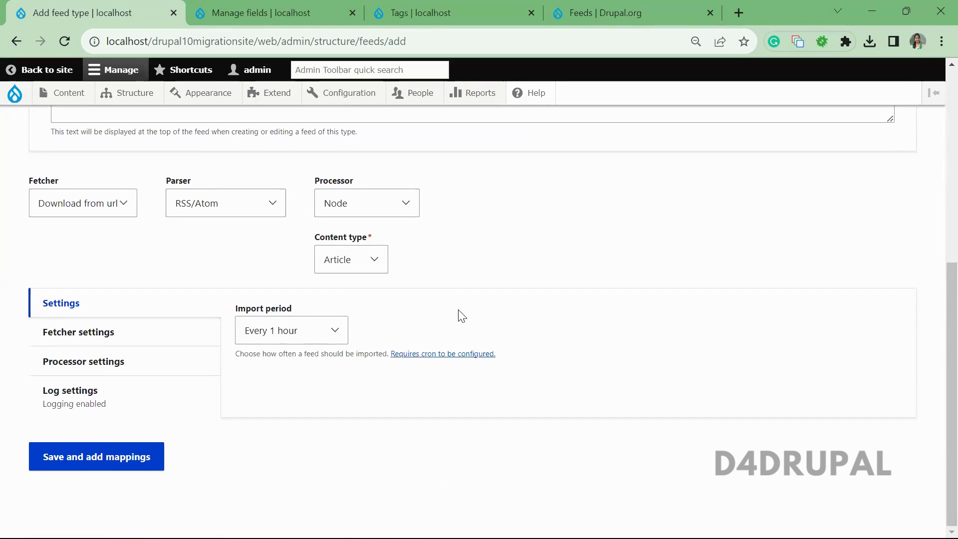
click(83, 203)
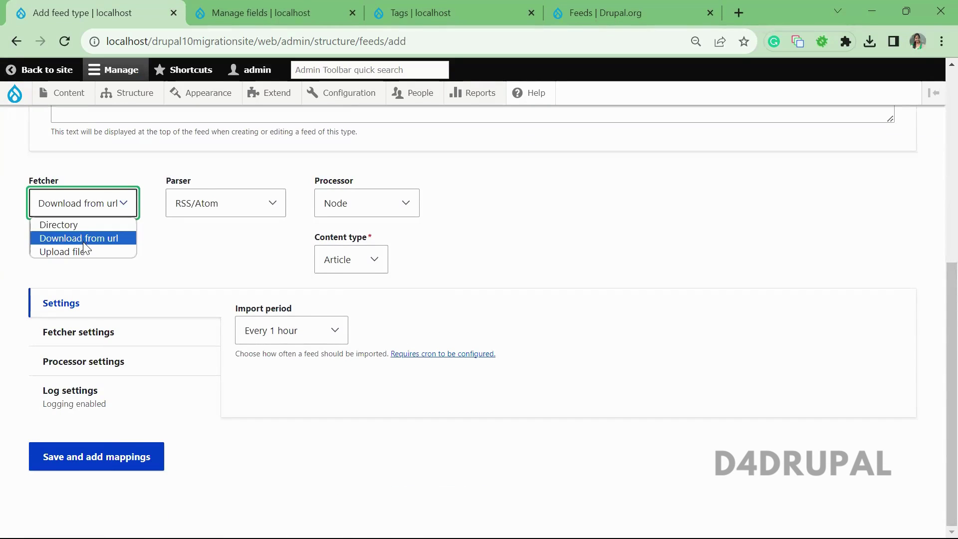
click(65, 251)
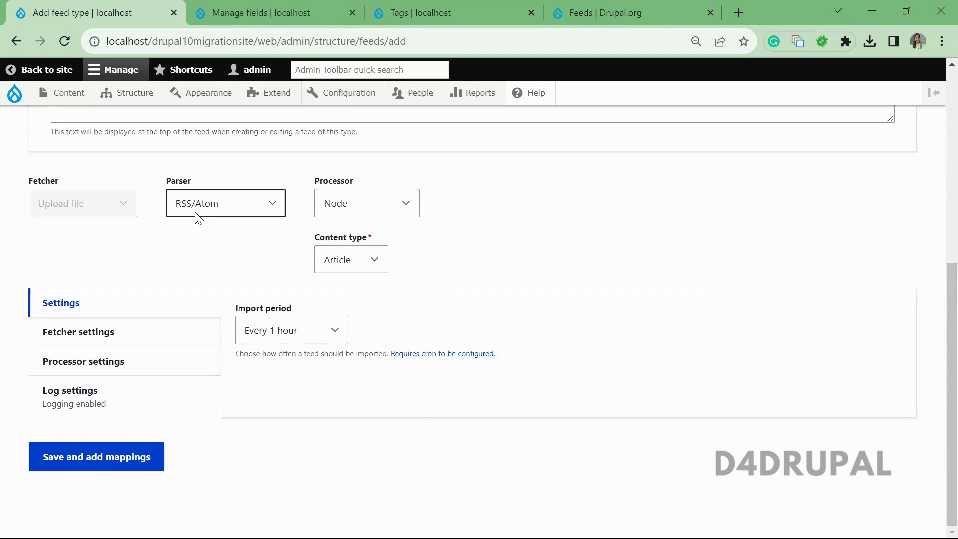
click(78, 332)
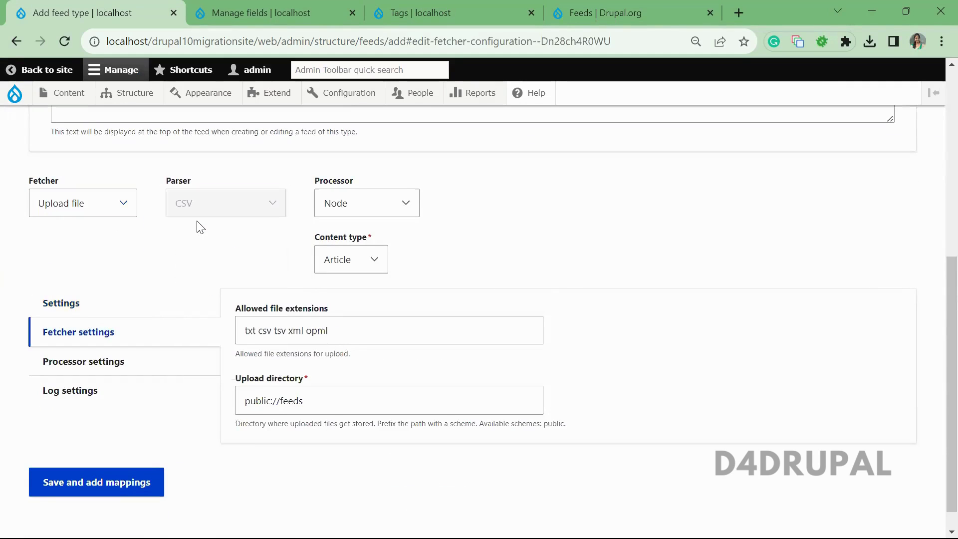
click(367, 203)
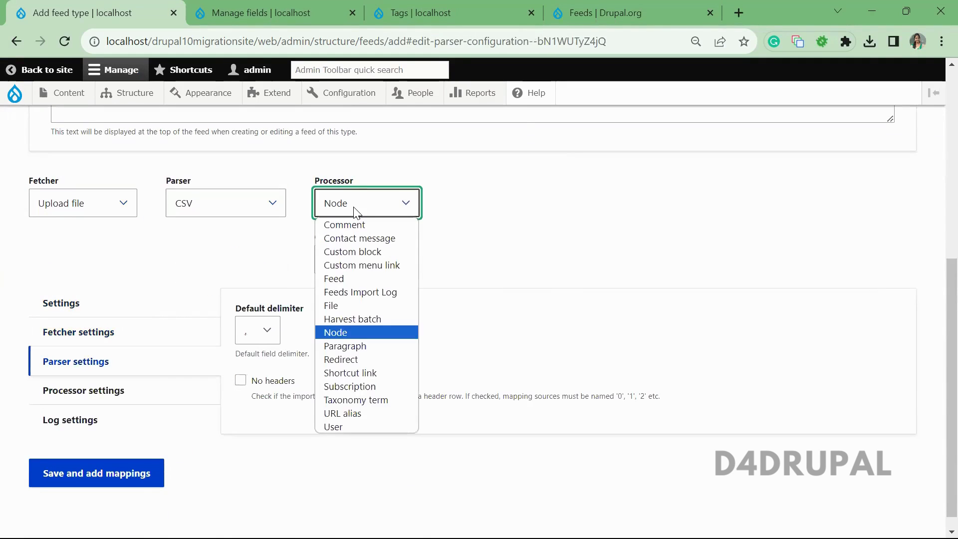
click(336, 332)
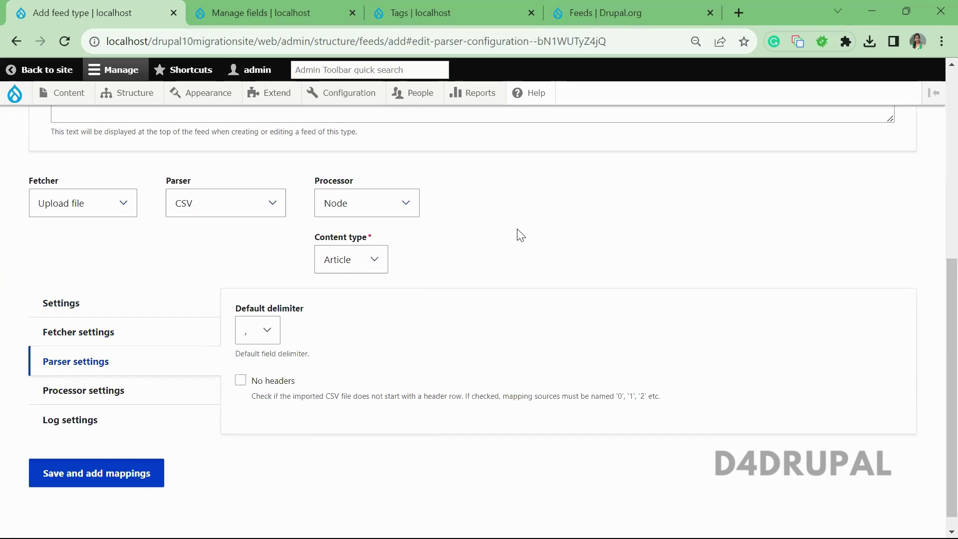
click(351, 259)
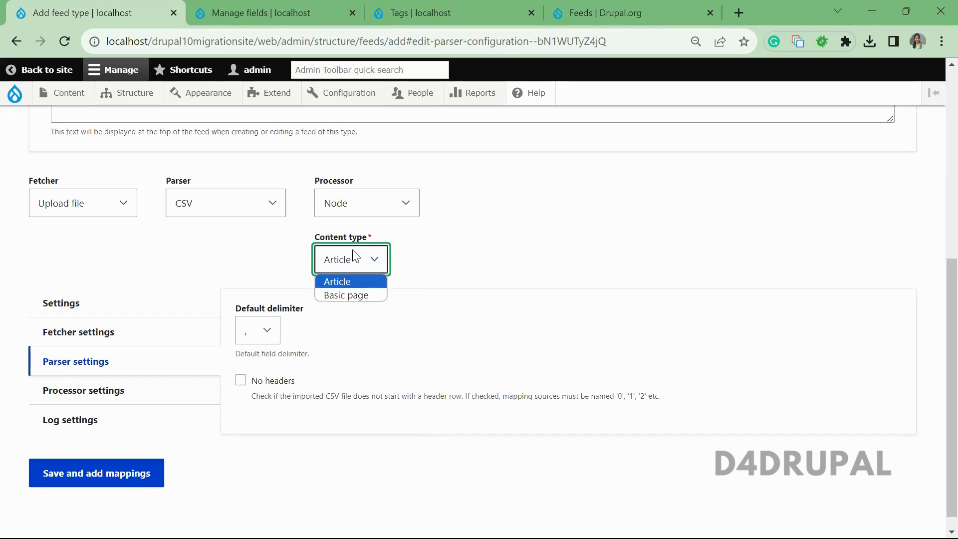
click(96, 473)
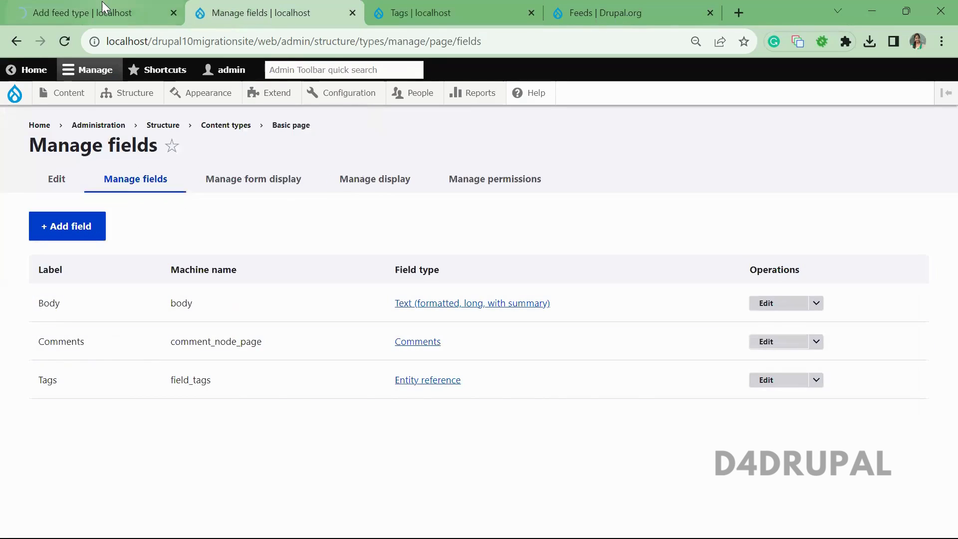
click(75, 13)
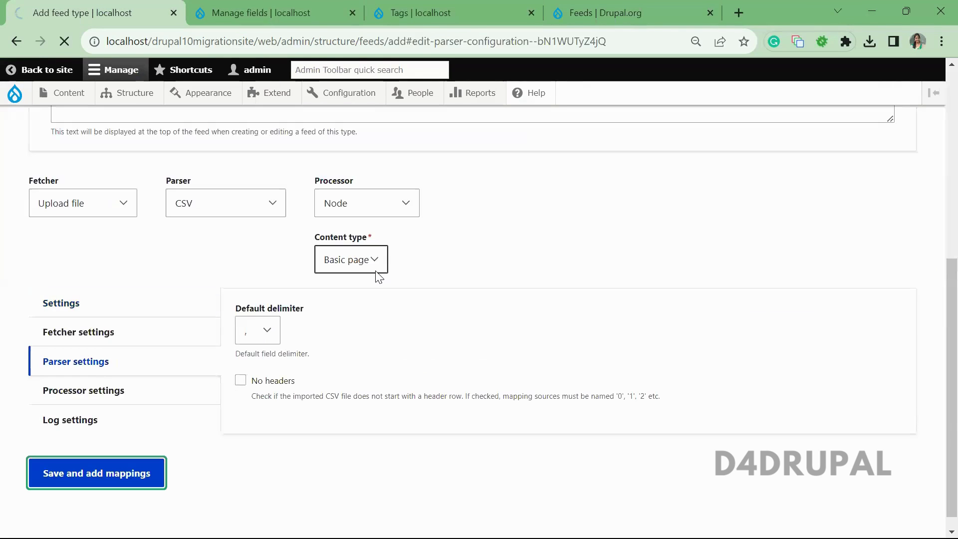
mouse_move(266, 485)
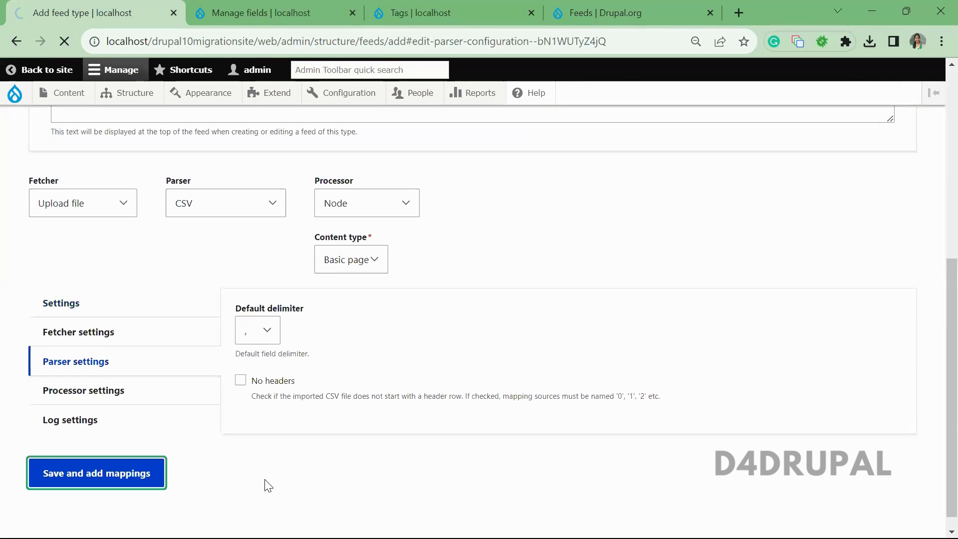
Step: Add Title (title) as a target on the feed type's Mapping tab
click(97, 474)
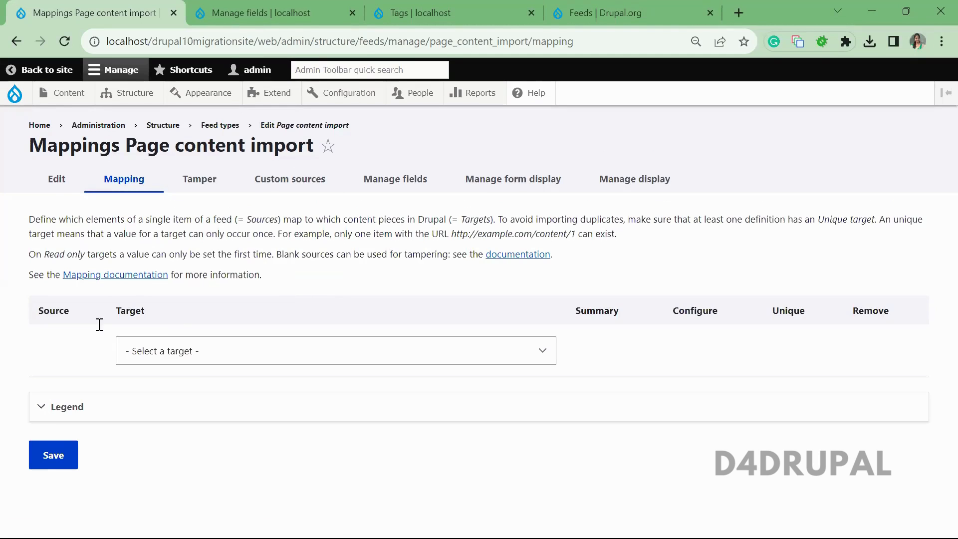
double_click(130, 311)
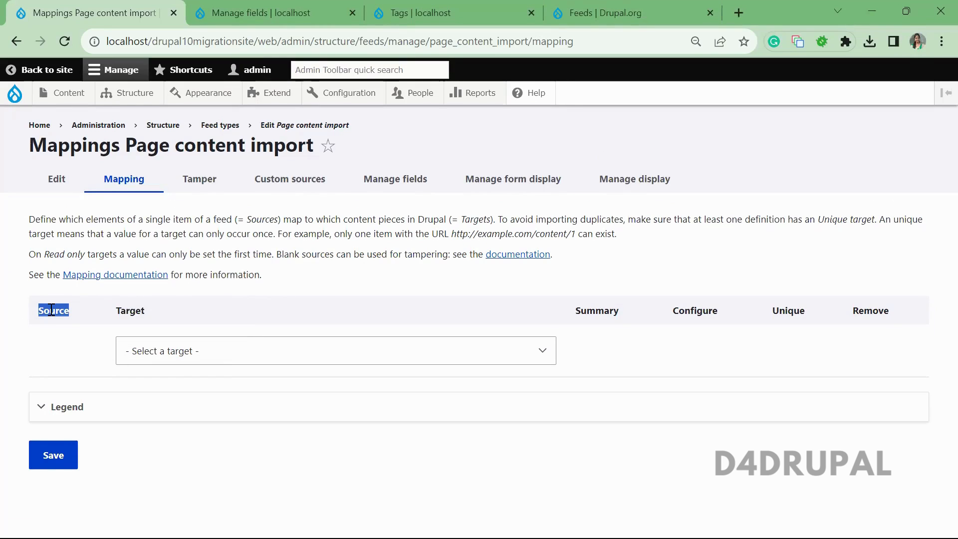
double_click(53, 310)
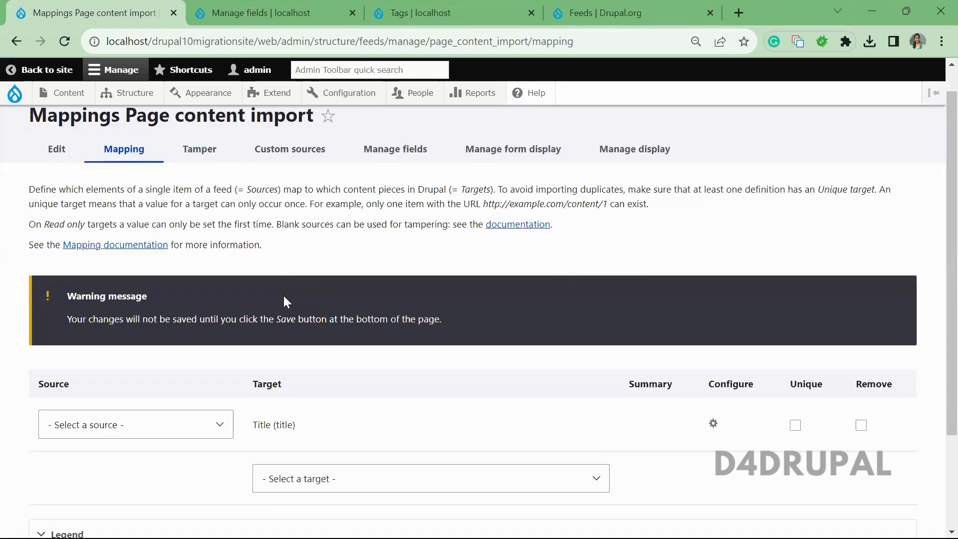
Step: Source Title from a new CSV column 'title' and mark it unique
click(135, 424)
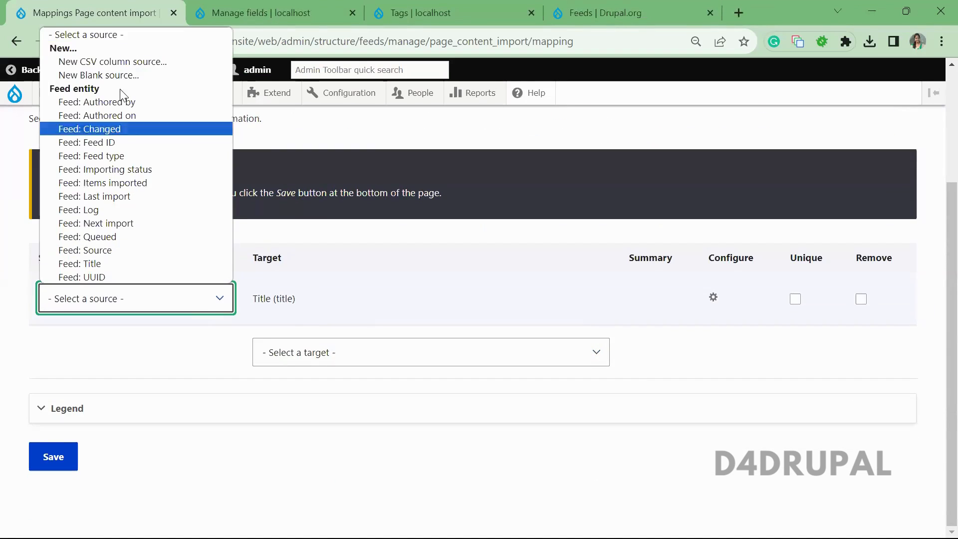
click(113, 61)
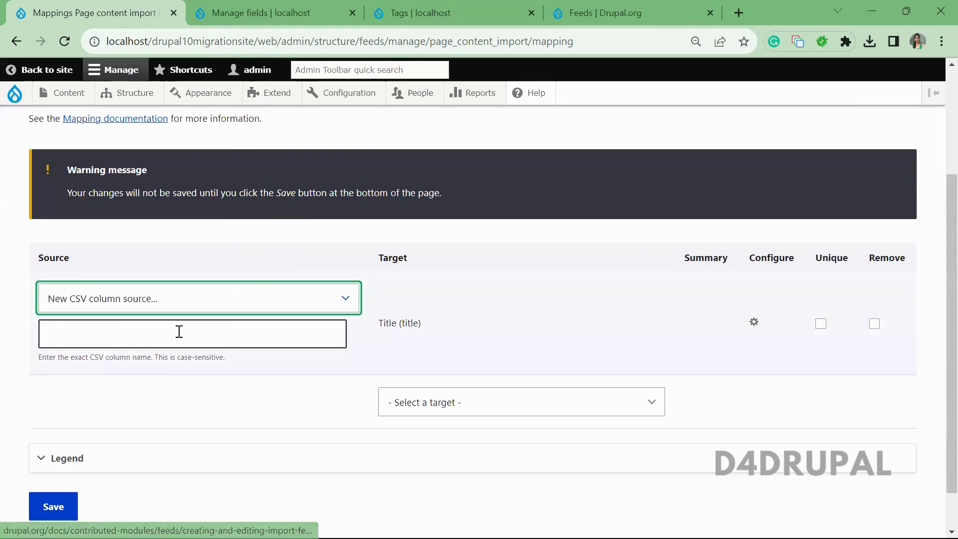
text(title)
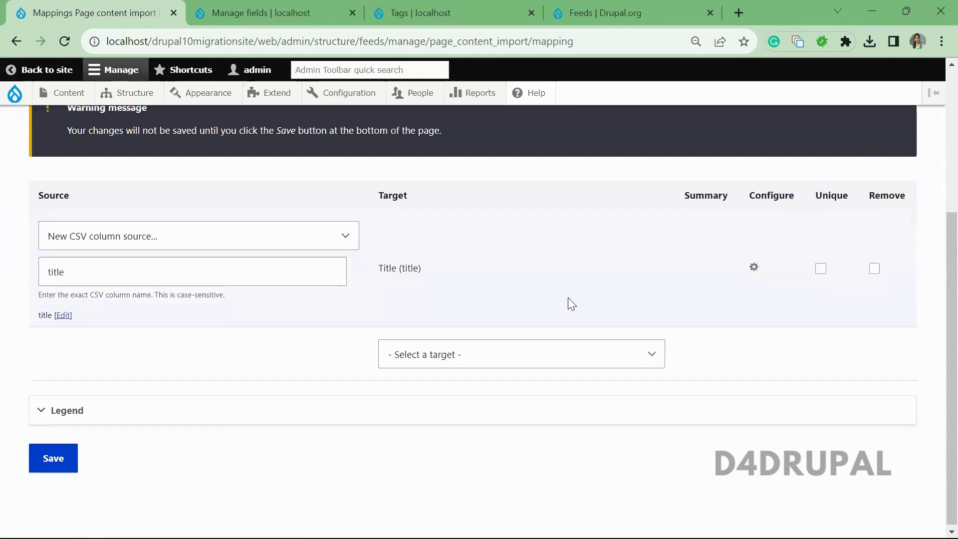
click(821, 268)
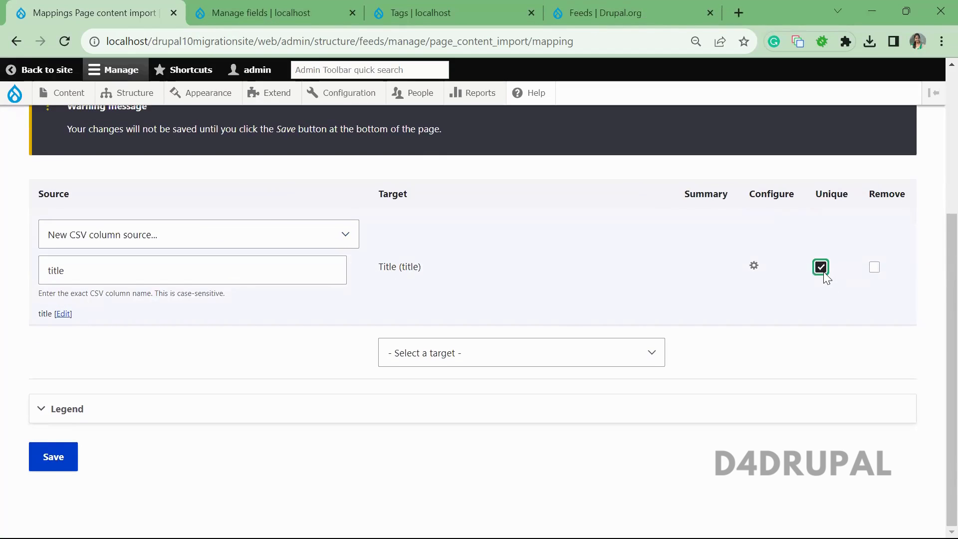
Step: Add Body as a target sourced from a new CSV column 'body'
click(522, 352)
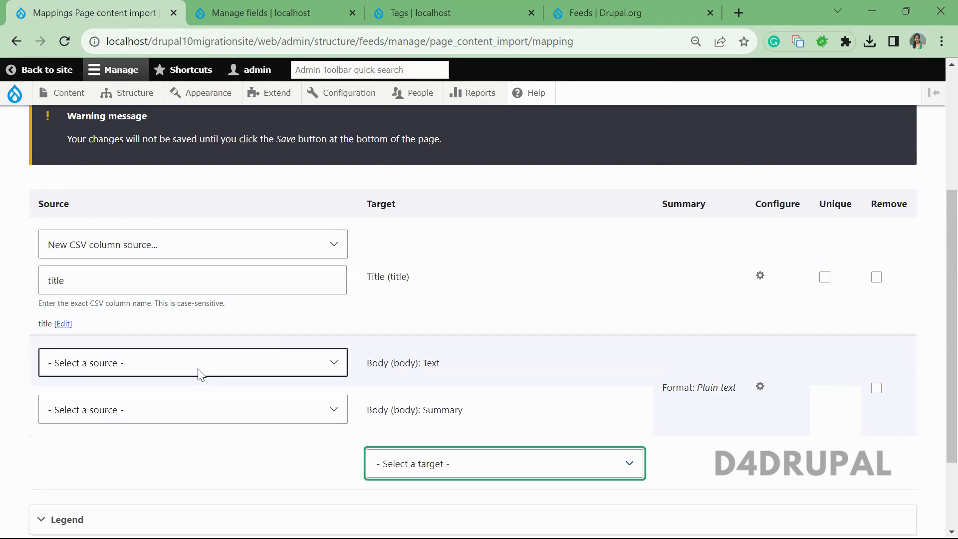
click(192, 363)
text(body)
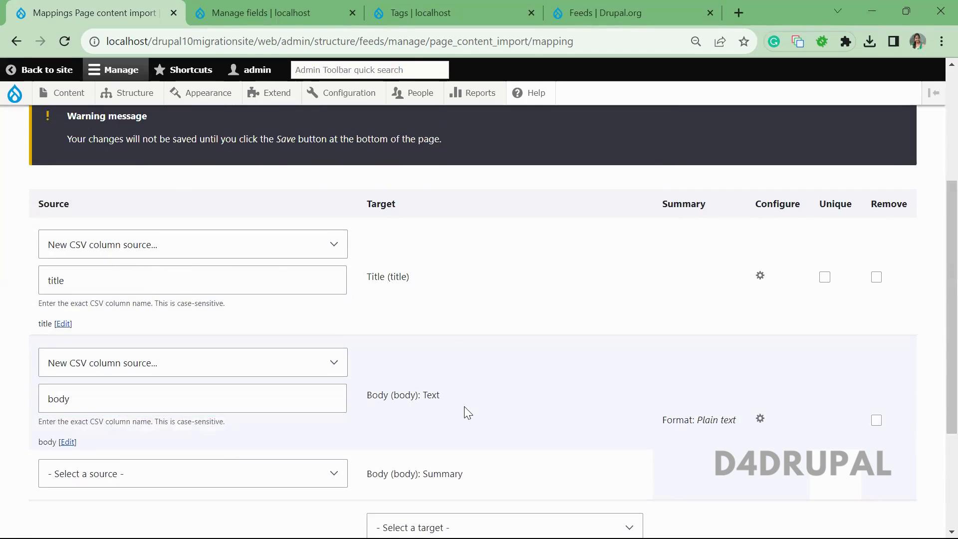
scroll(down, 3)
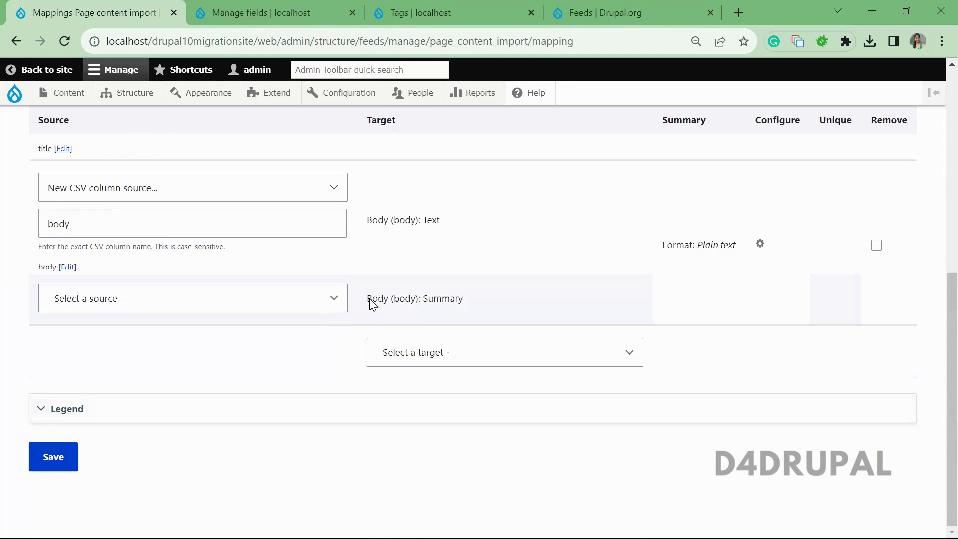
double_click(427, 299)
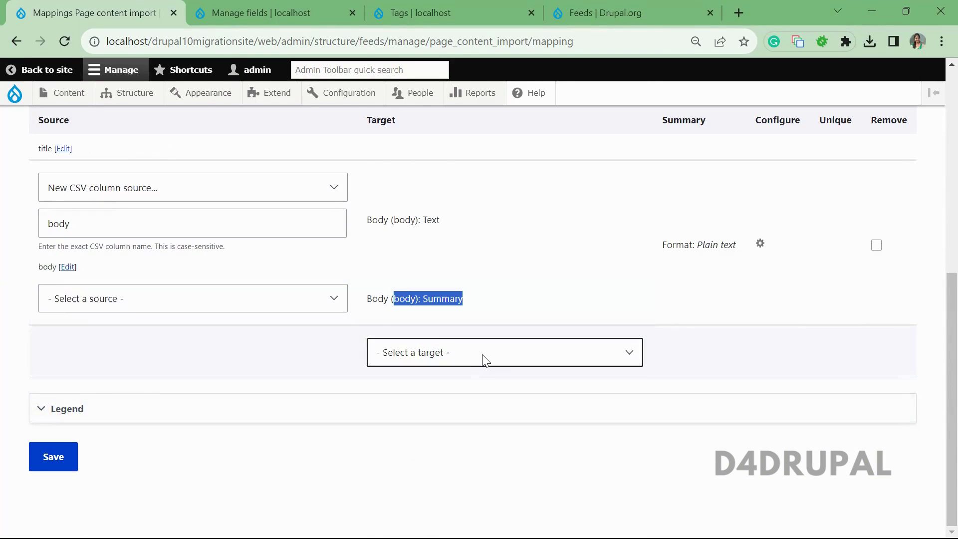
Step: Look up the field_tags machine name in Manage fields, then add the Tags target
click(504, 353)
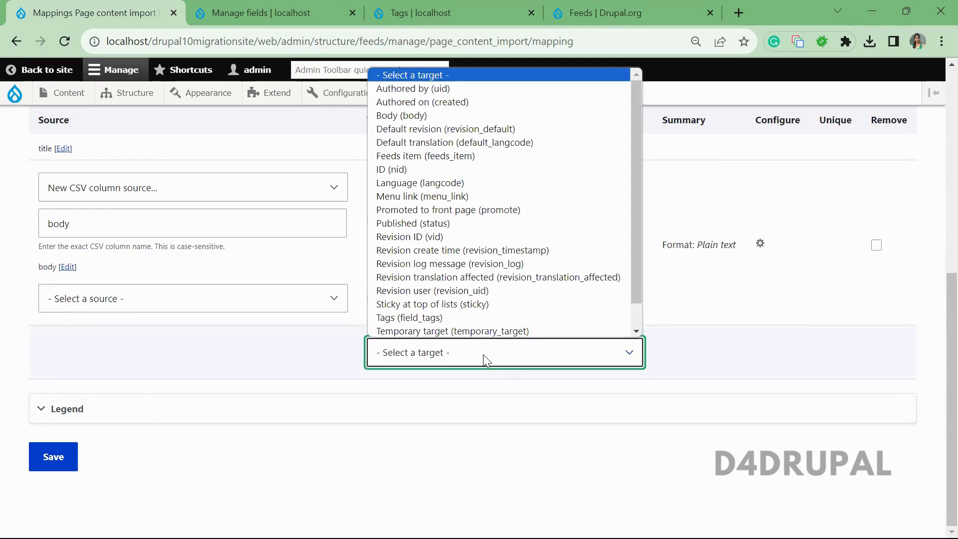
mouse_move(482, 331)
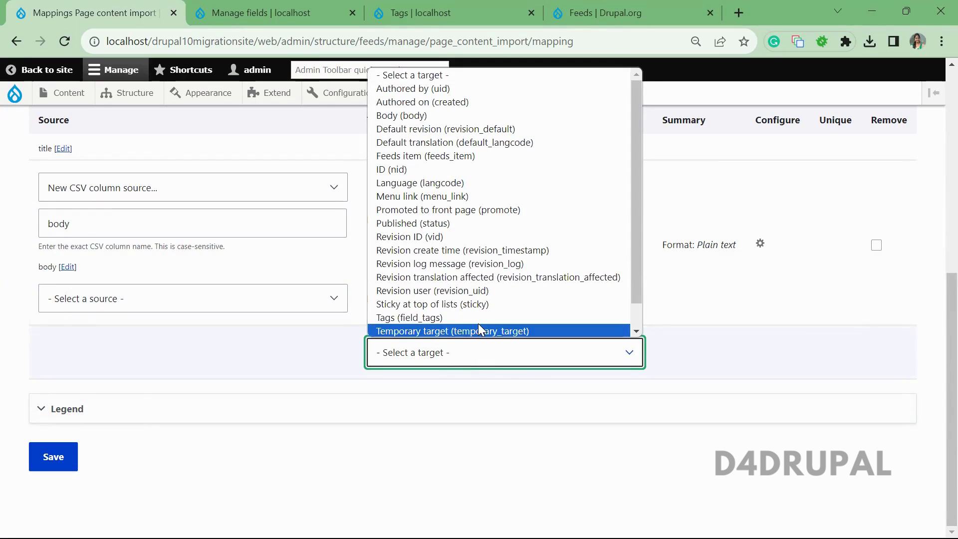
click(265, 13)
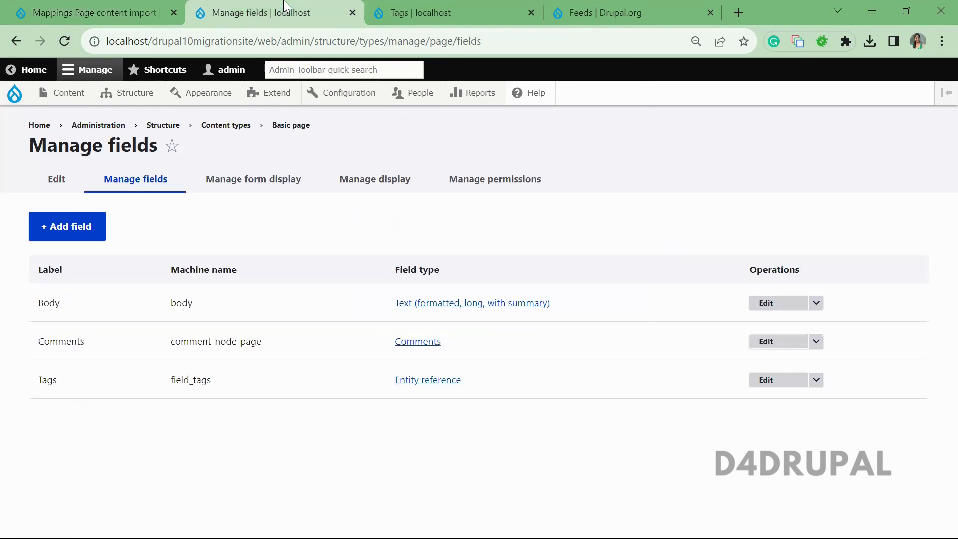
double_click(190, 380)
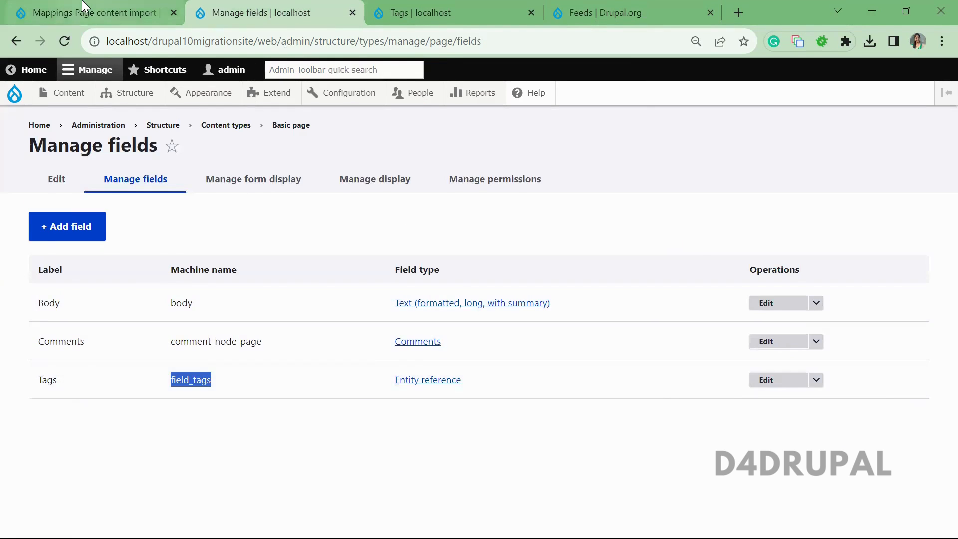
click(80, 13)
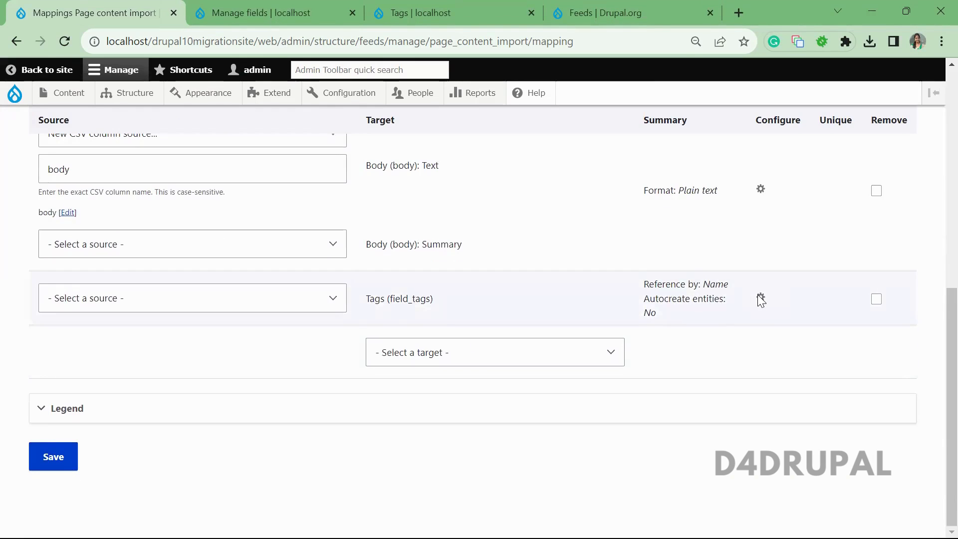
Step: Map Tags from CSV column 'tags', referenced by Term ID, and save the mappings
click(760, 299)
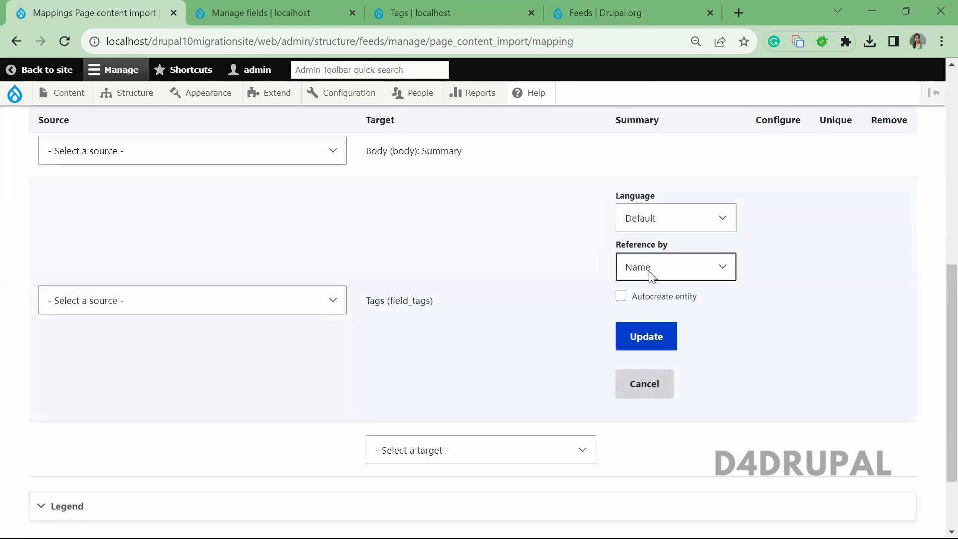
click(676, 267)
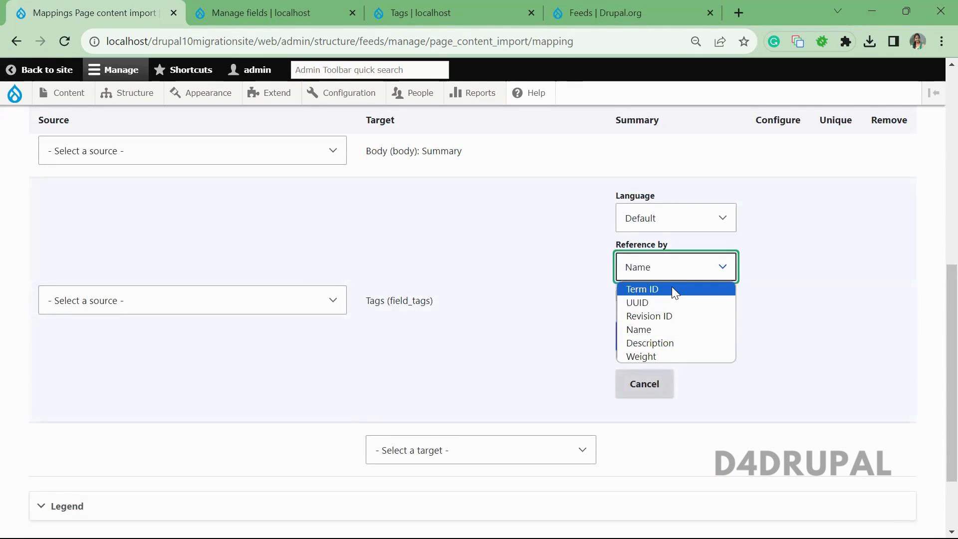
click(643, 289)
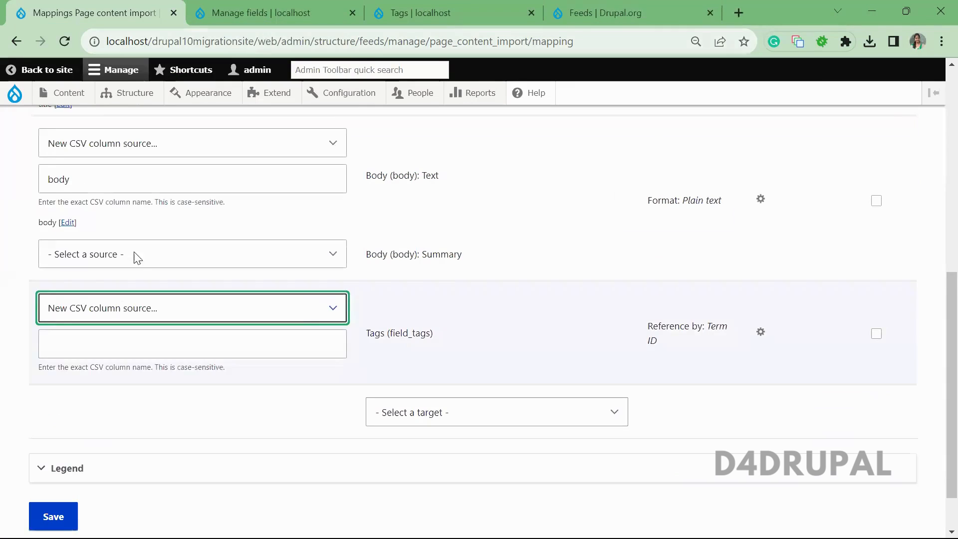
text(tags)
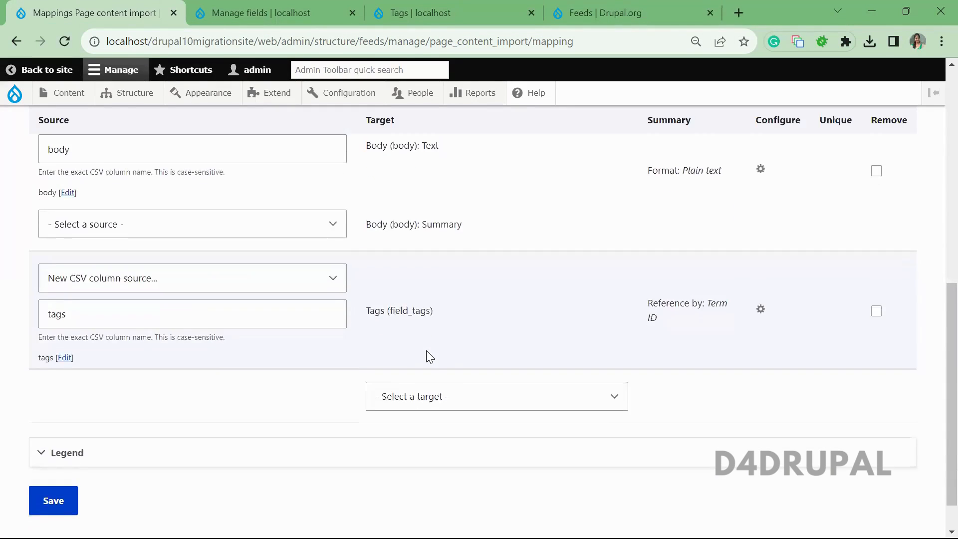
click(52, 500)
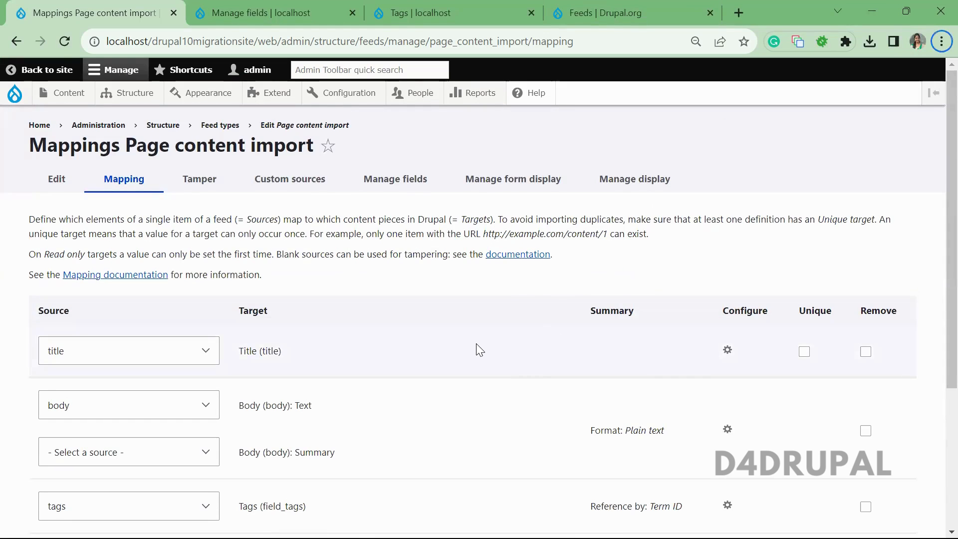
mouse_move(538, 141)
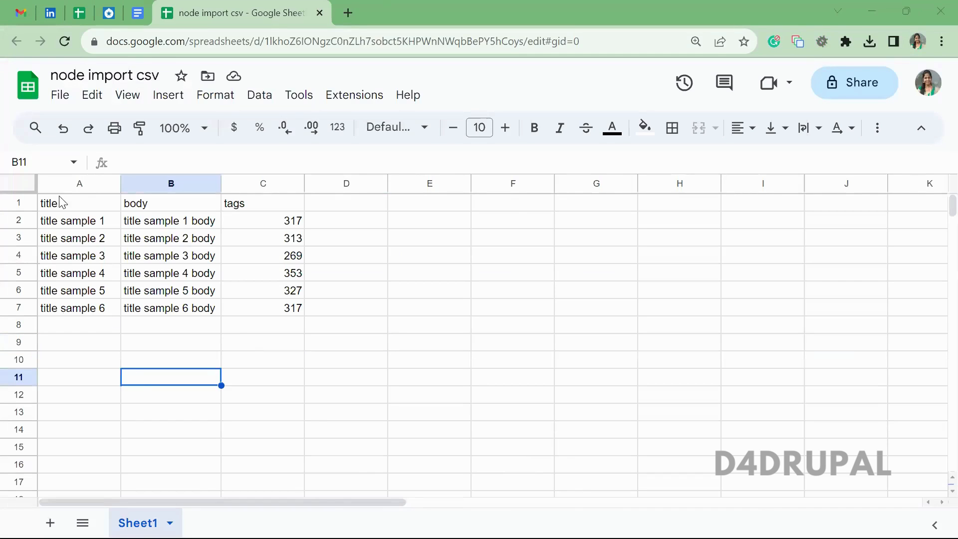
Step: Check the sheet's title, body and tags column headers
click(59, 204)
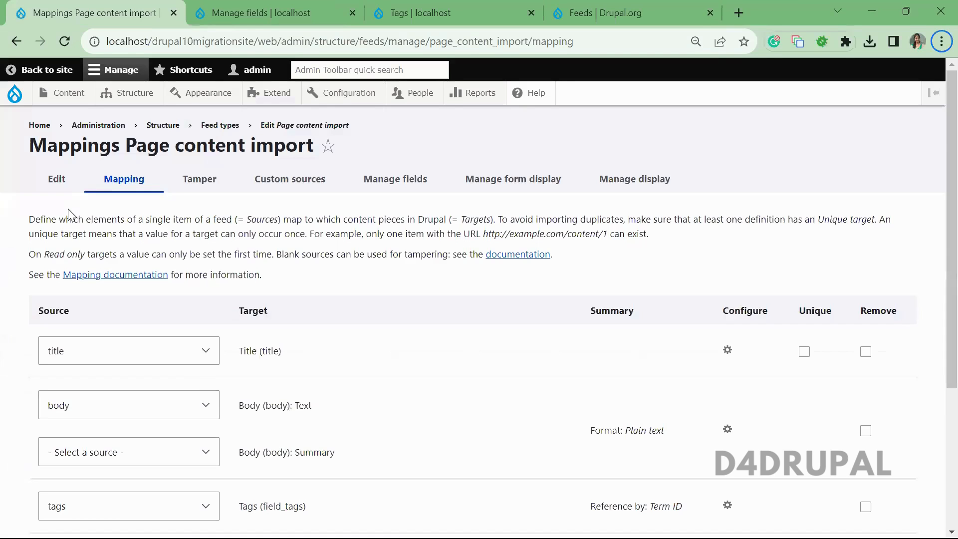
click(129, 351)
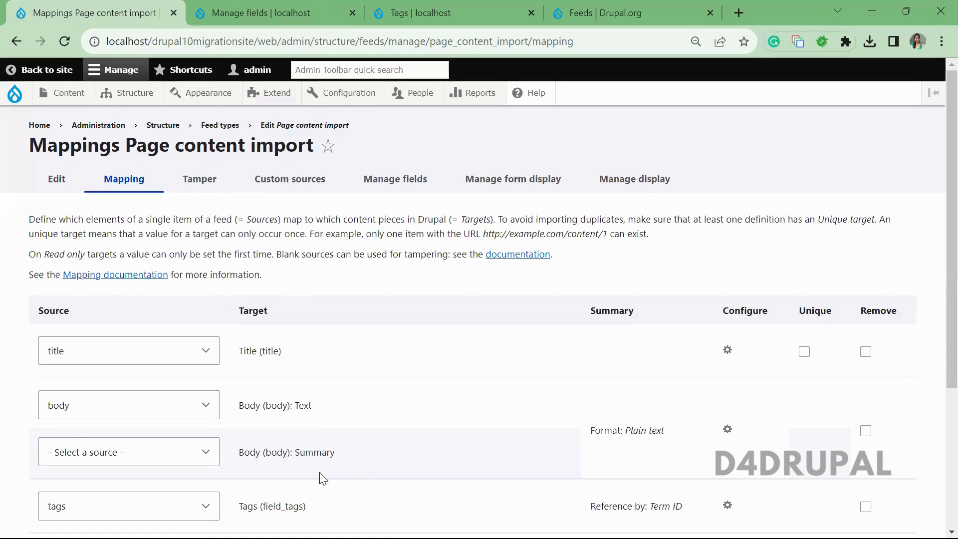
click(261, 13)
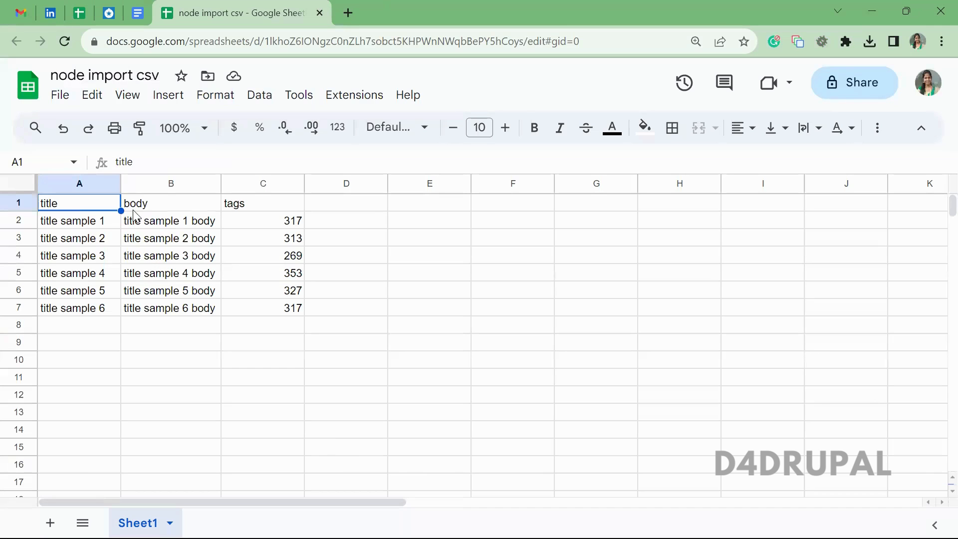
click(169, 202)
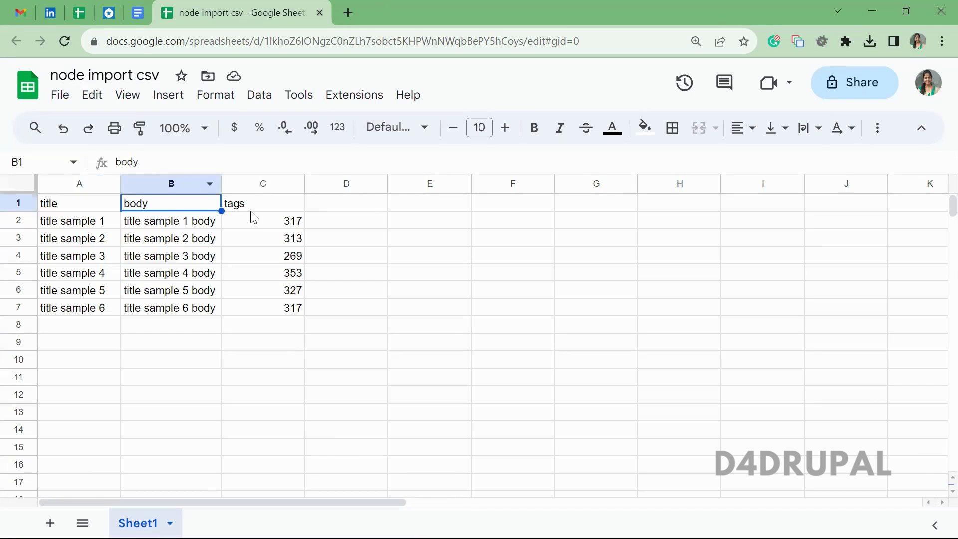
click(262, 203)
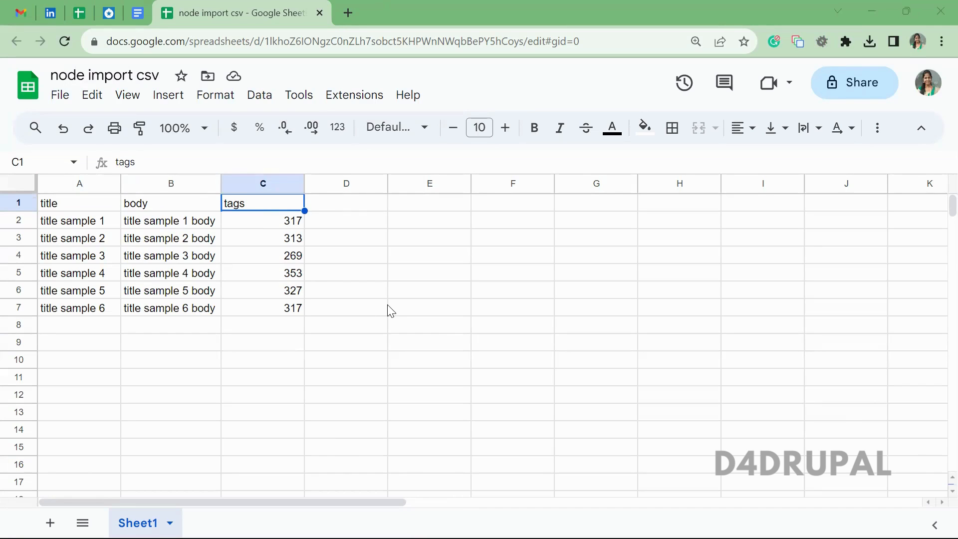
Step: Compare the numeric tag IDs in the tags column with Drupal's Tags term list
click(347, 308)
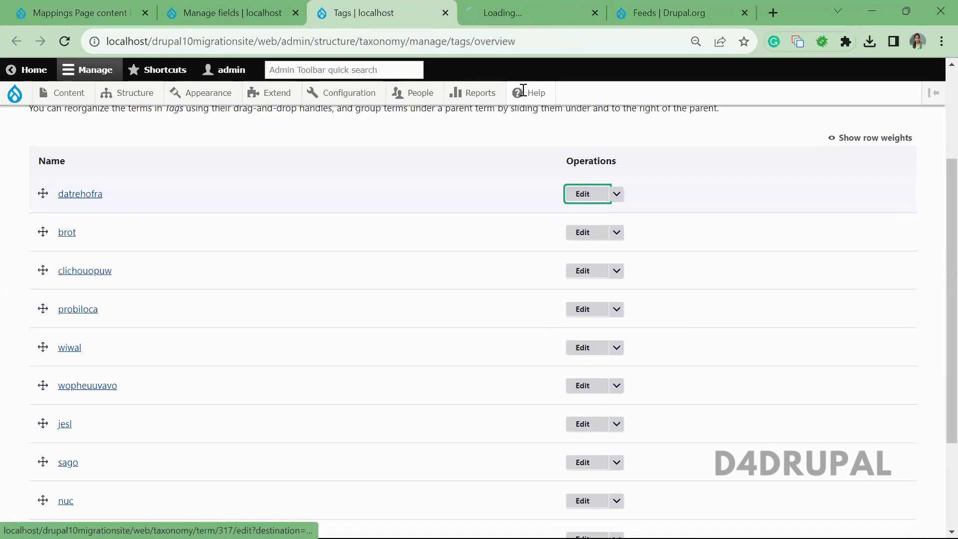
mouse_move(430, 171)
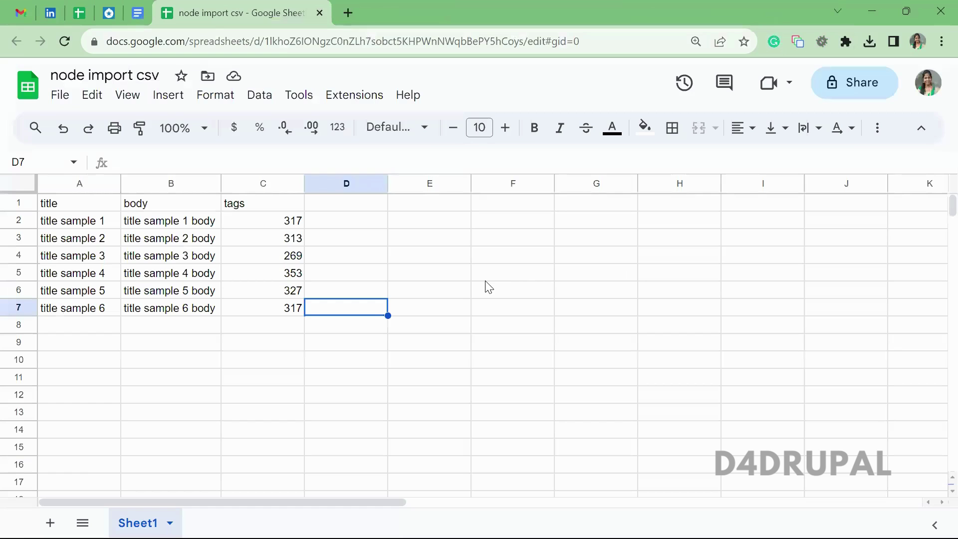
click(262, 343)
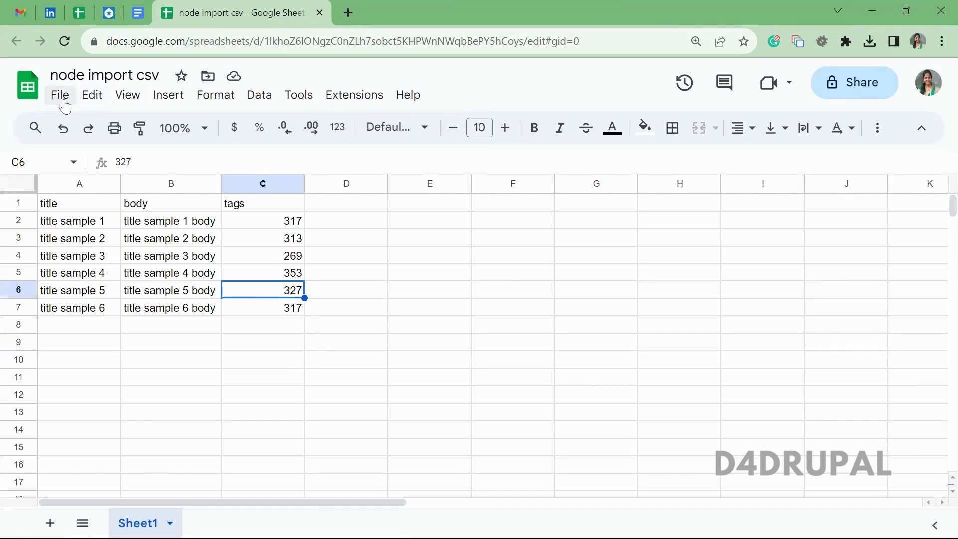
click(60, 95)
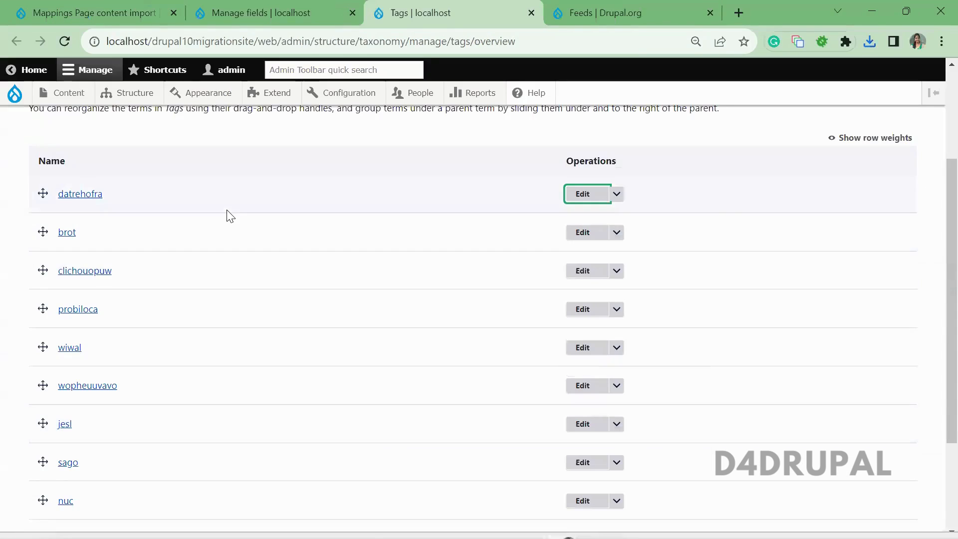
Step: Select all content, delete the three old items, then go to the Feeds list
click(68, 93)
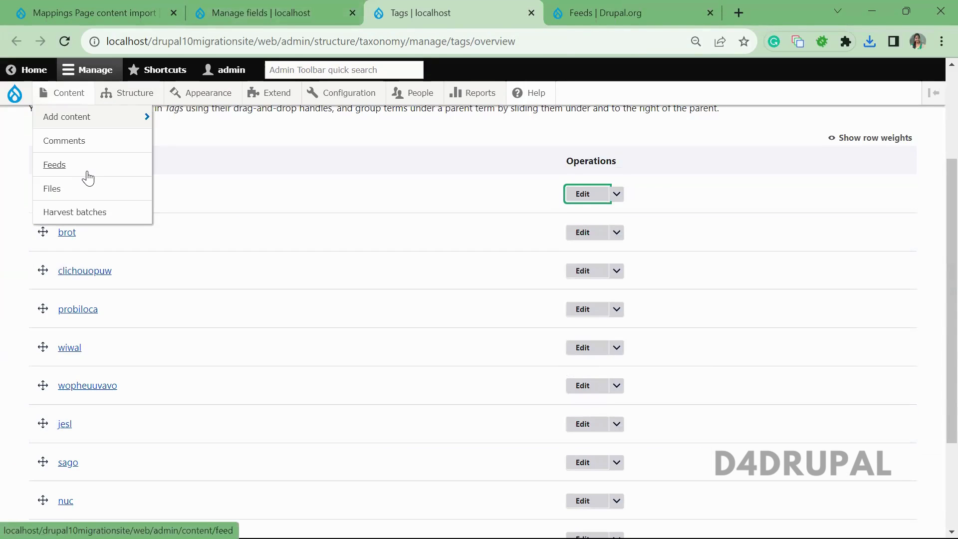
click(54, 165)
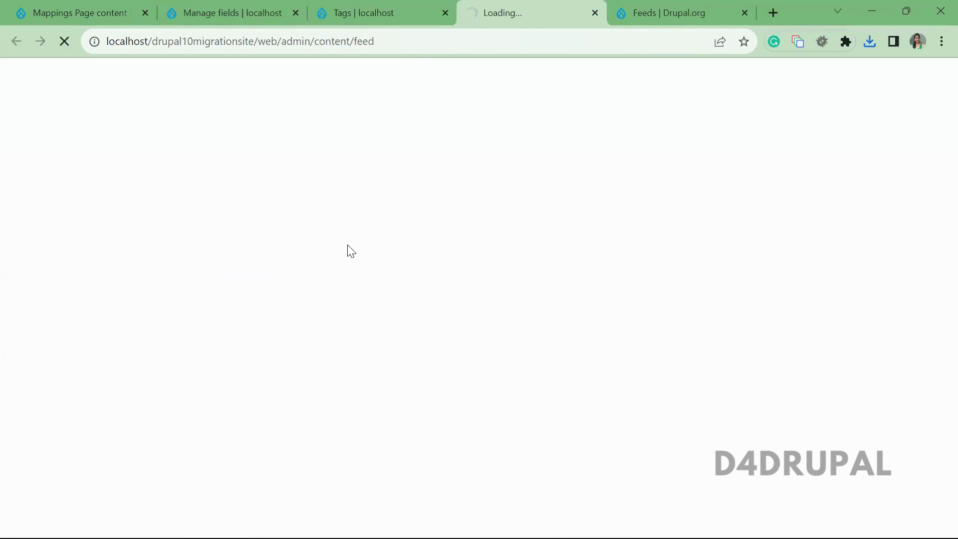
mouse_move(403, 97)
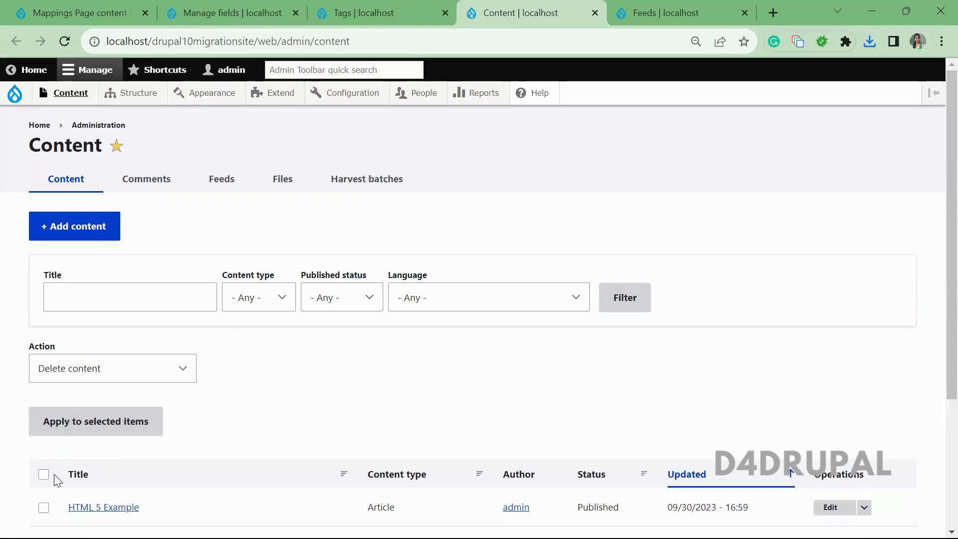
click(44, 474)
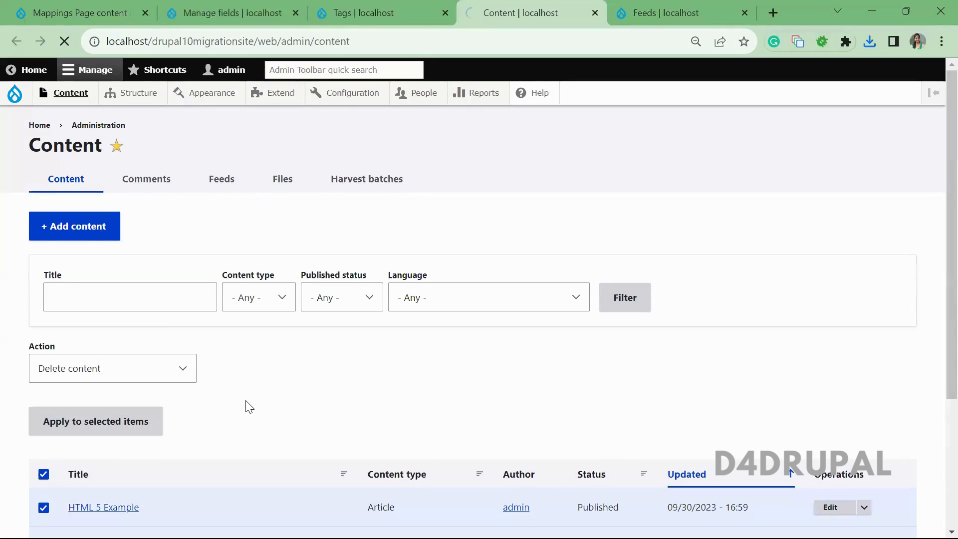
click(96, 421)
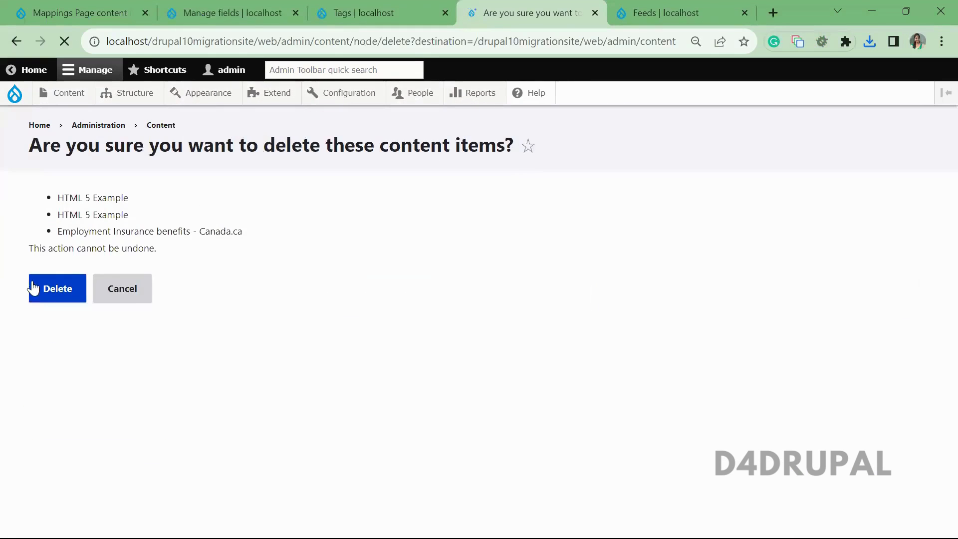
click(58, 288)
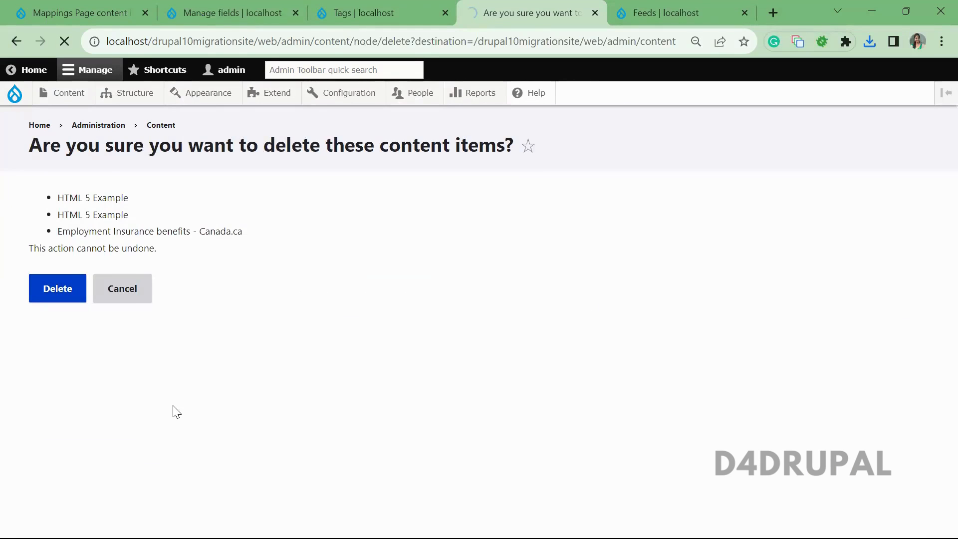
click(57, 288)
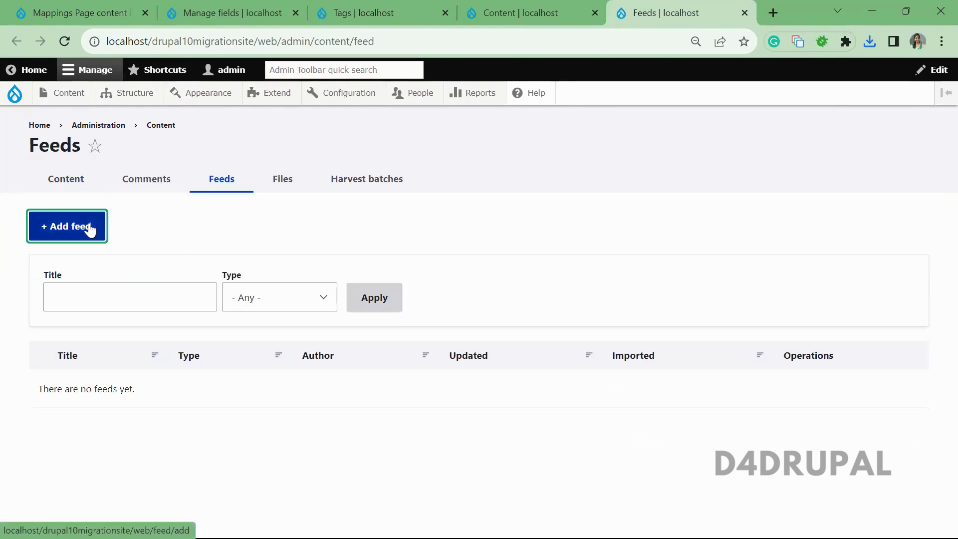
Step: Start a new feed titled 'basic page contents'
click(66, 227)
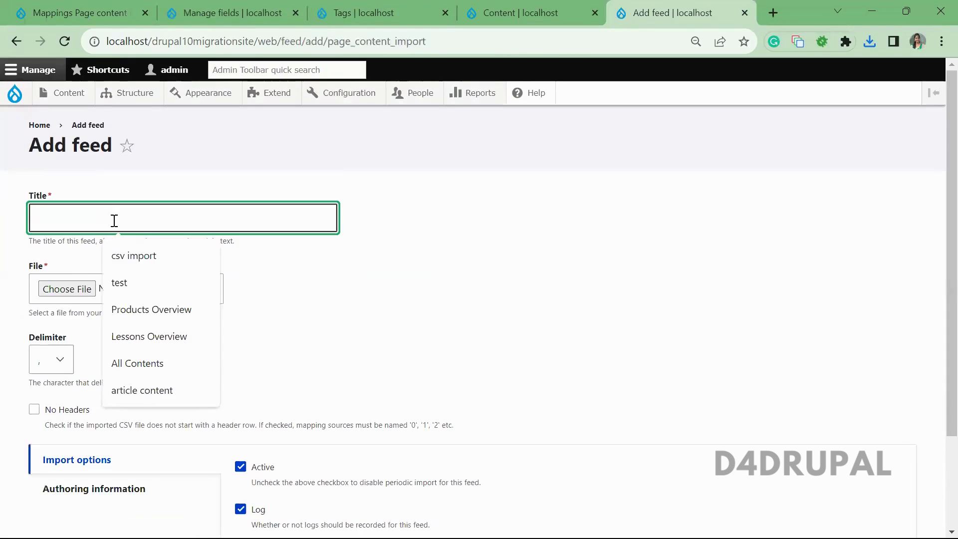
text(basic page co)
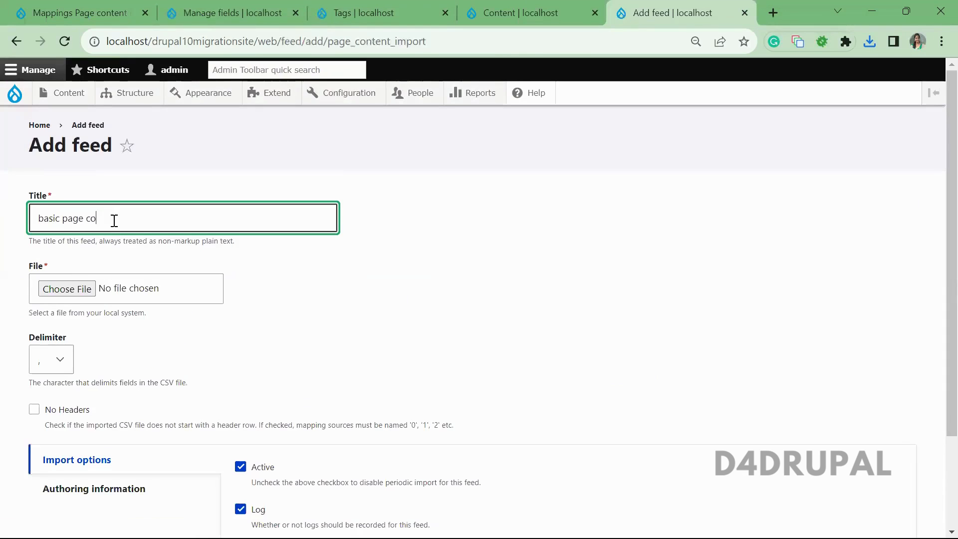
text(ntents)
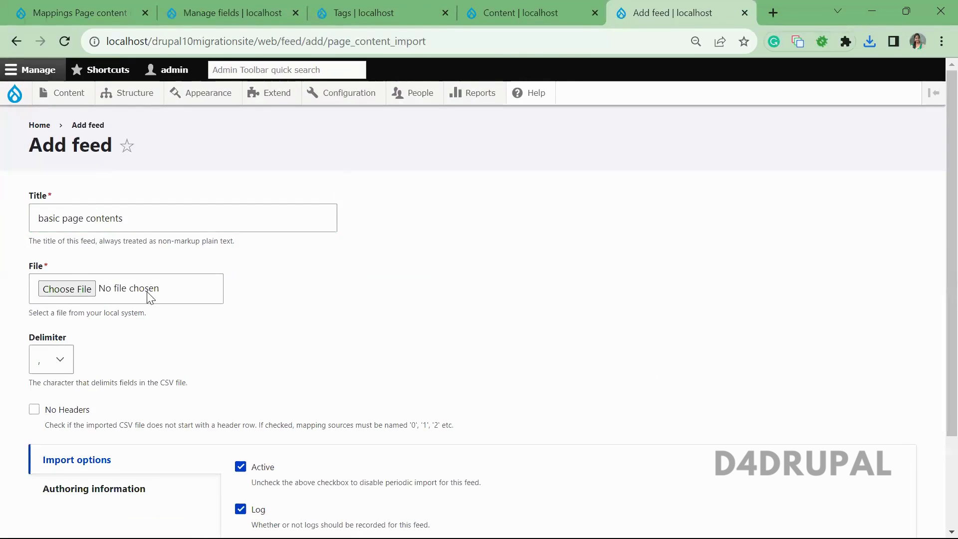
Step: Upload 'node import csv' from Downloads, then save and import the feed
click(66, 289)
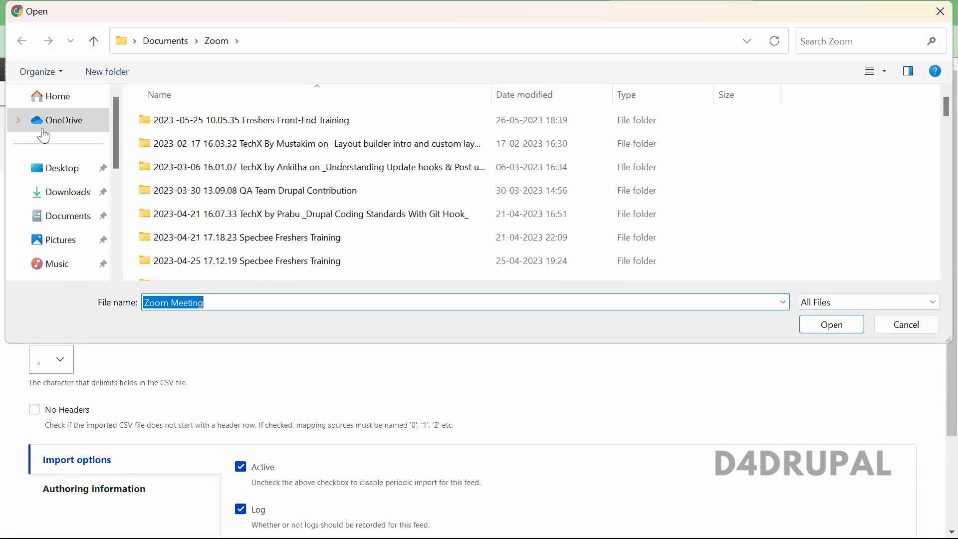
click(67, 192)
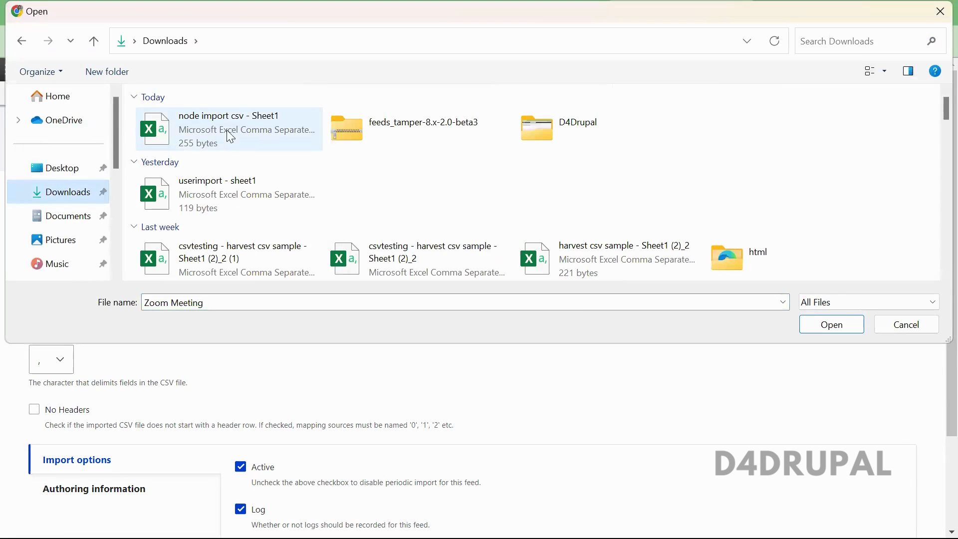
click(831, 324)
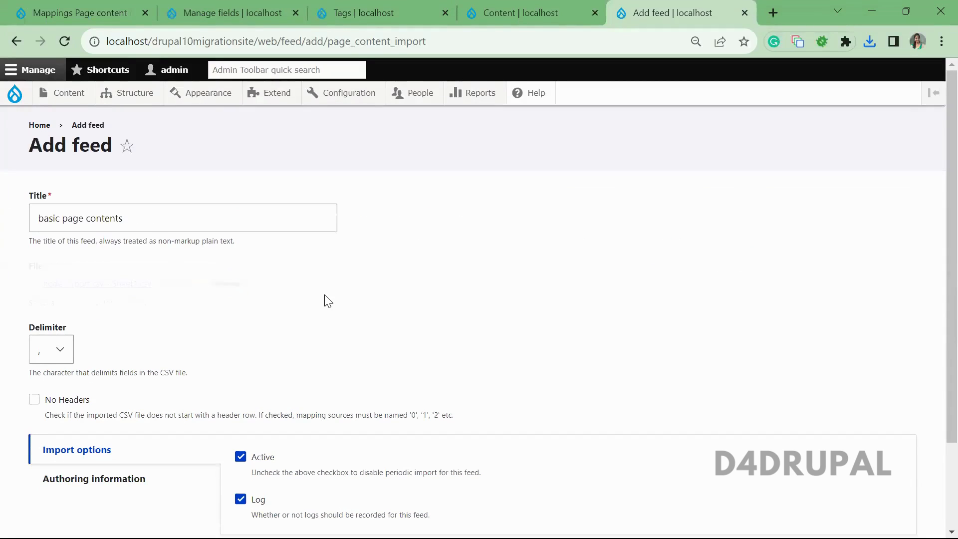
scroll(down, 3)
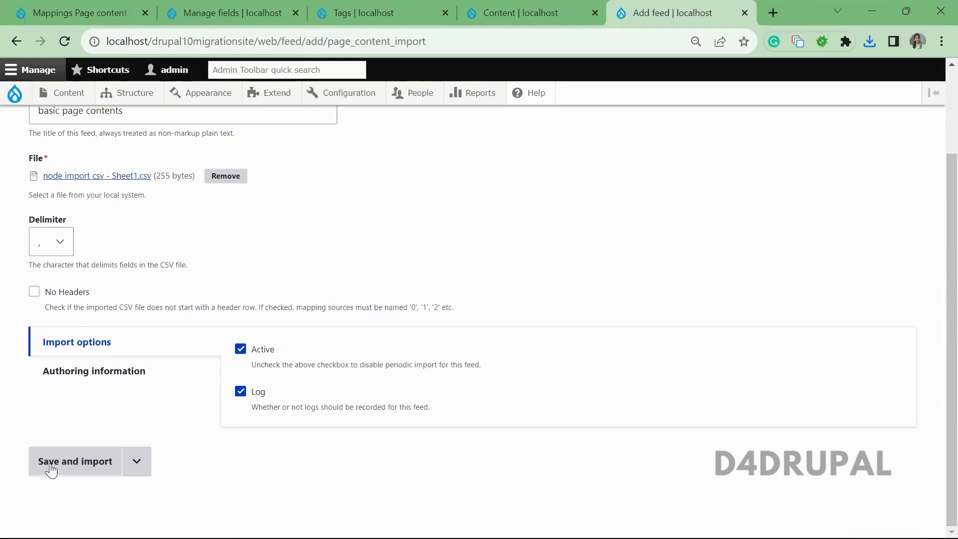
click(74, 461)
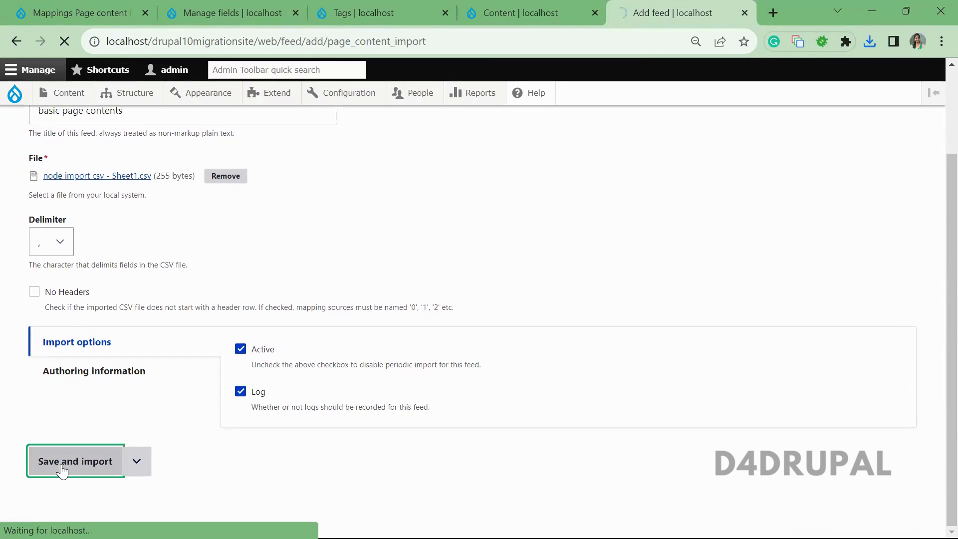
click(75, 461)
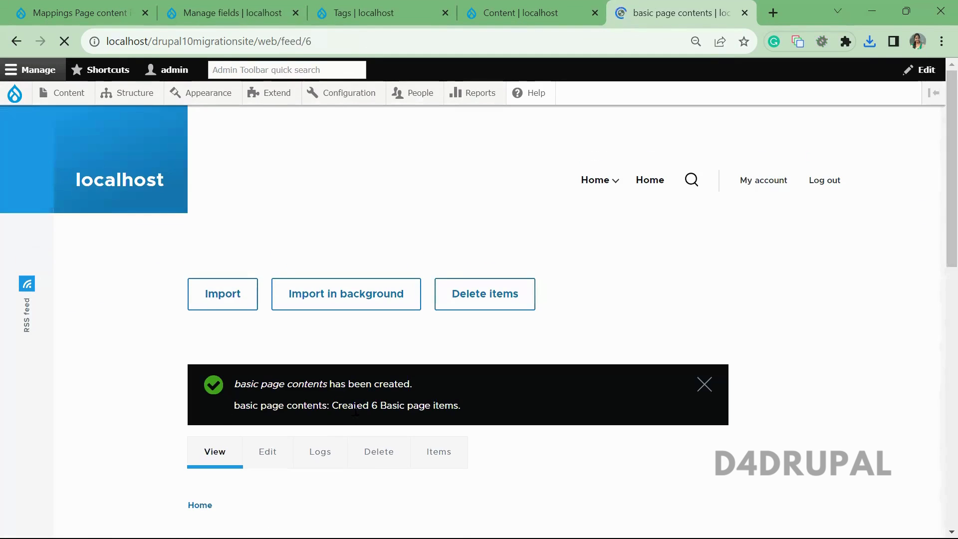
Step: View the feed's Items tab listing title sample 1–6, then return to Content
drag(332, 406, 447, 405)
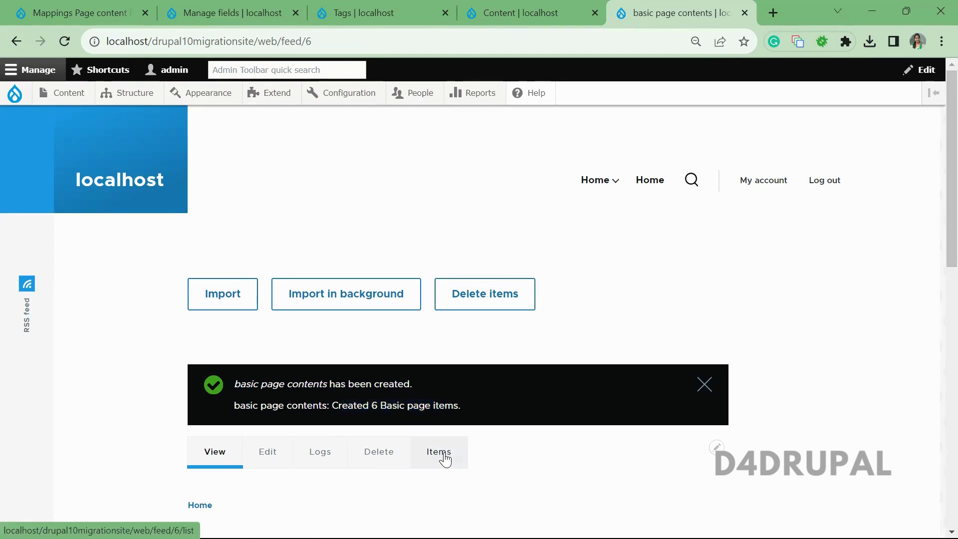
click(439, 452)
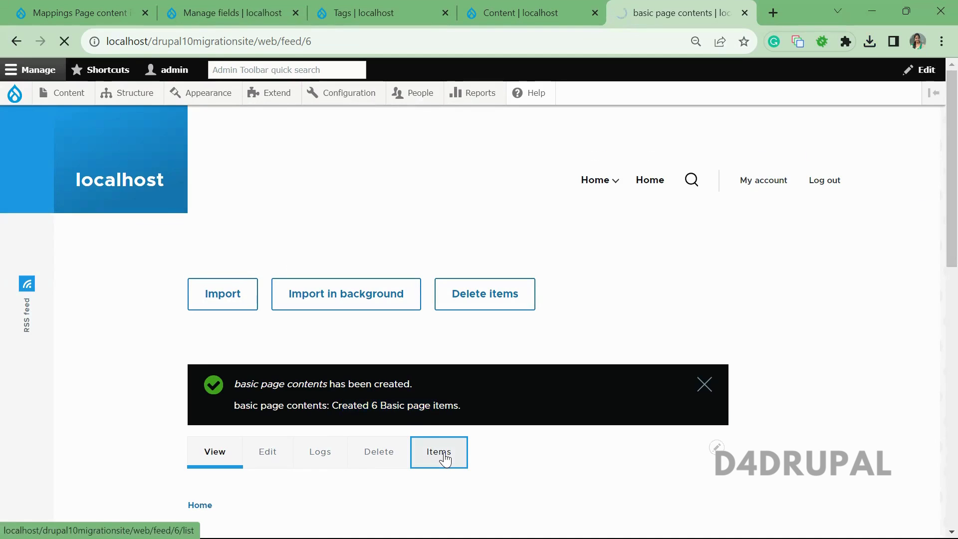
click(438, 452)
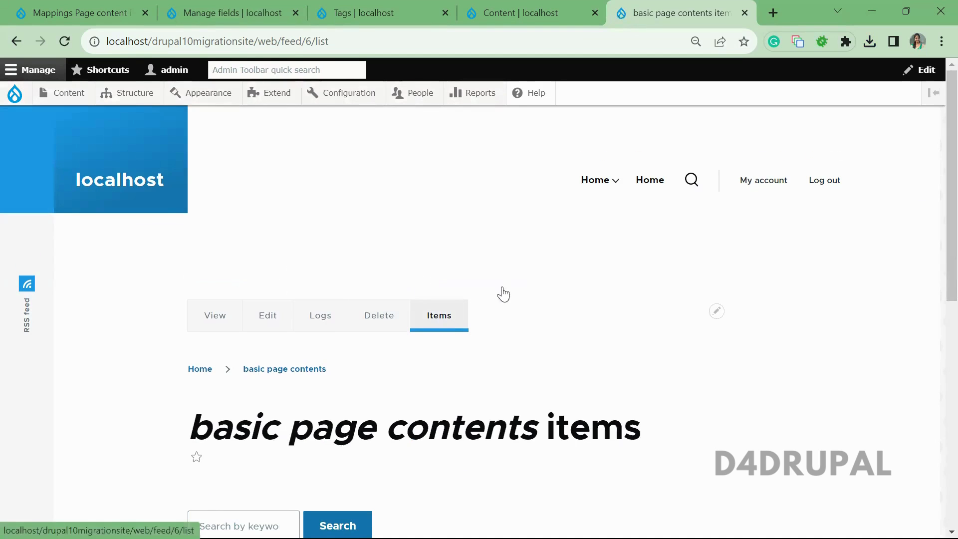
scroll(down, 3)
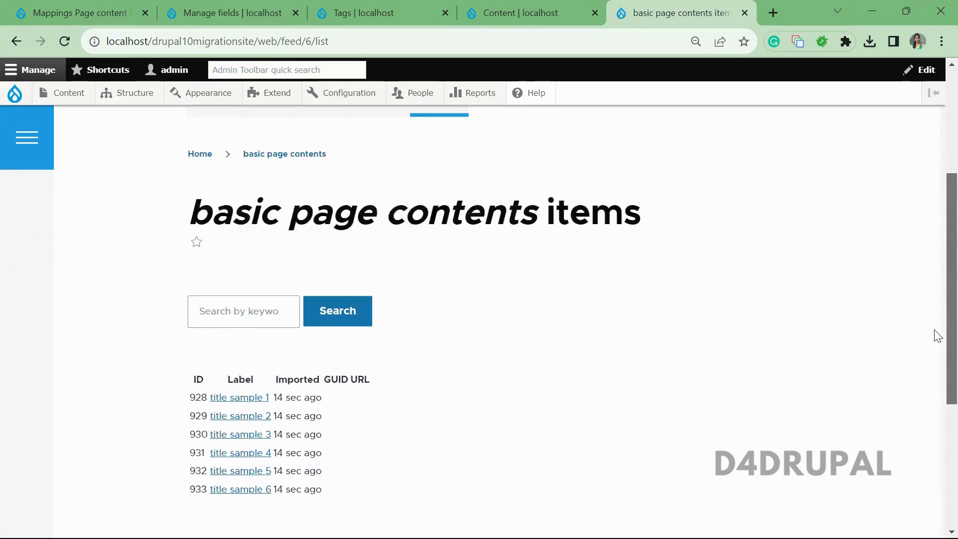
scroll(down, 3)
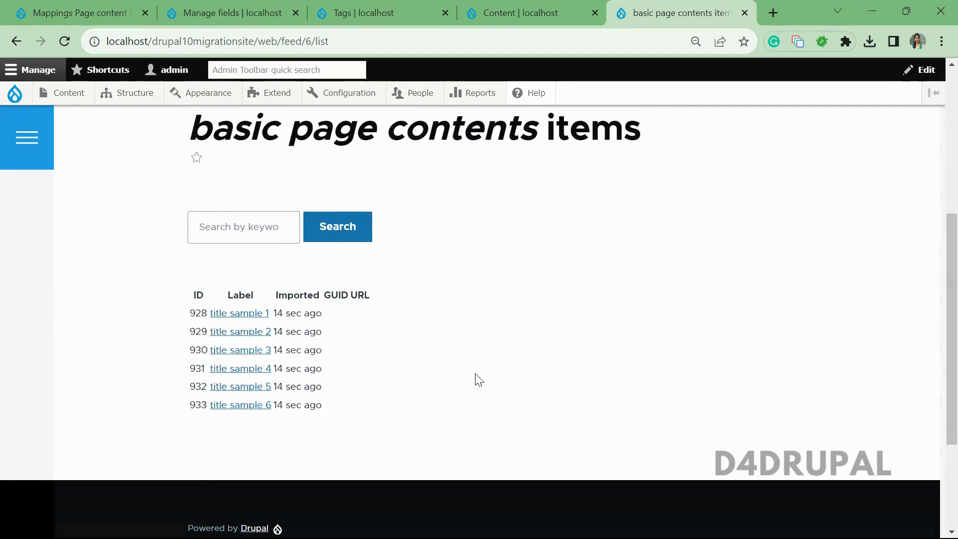
click(522, 12)
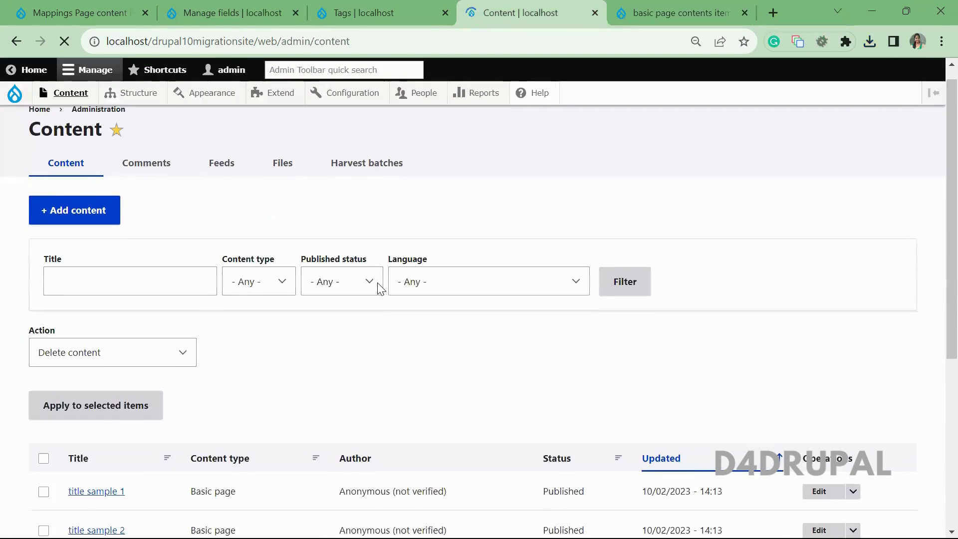
scroll(down, 3)
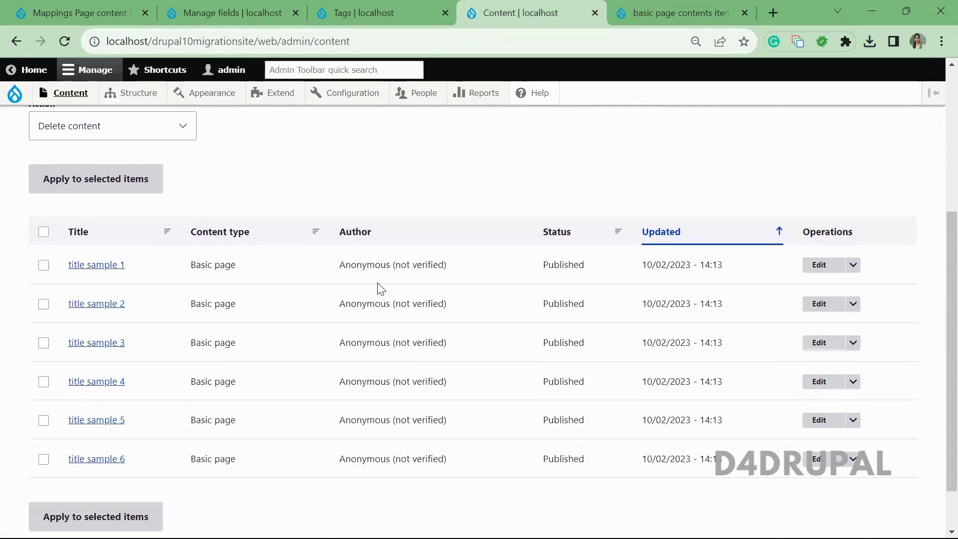
click(819, 304)
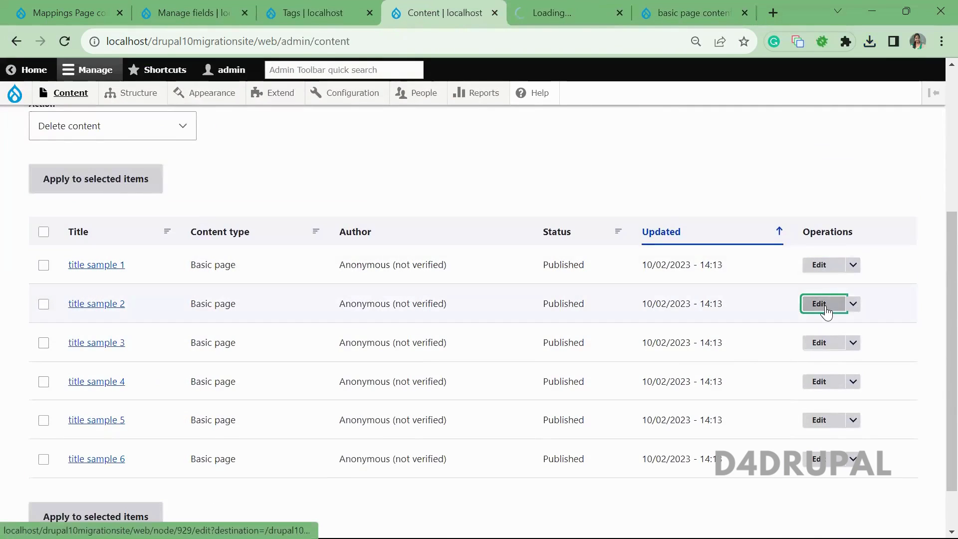
click(819, 304)
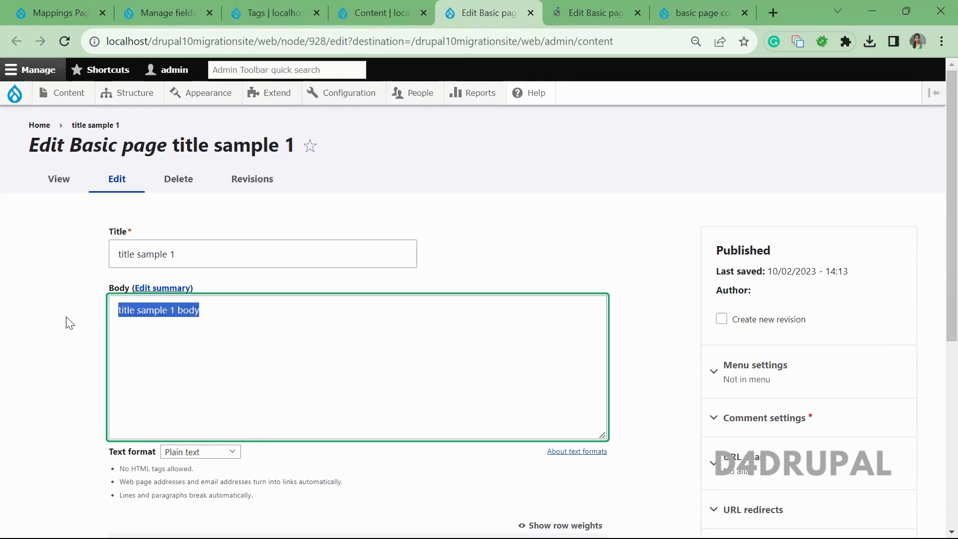
scroll(down, 3)
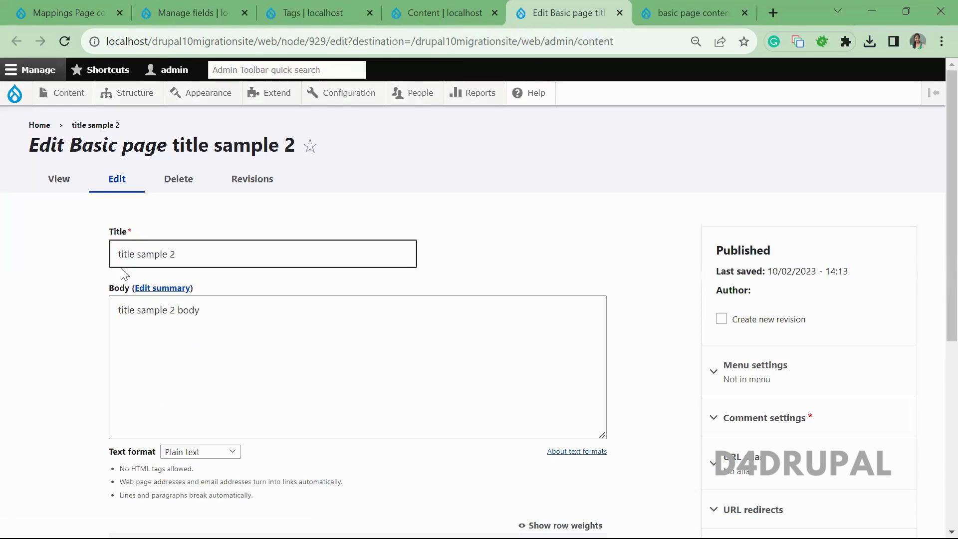
scroll(down, 3)
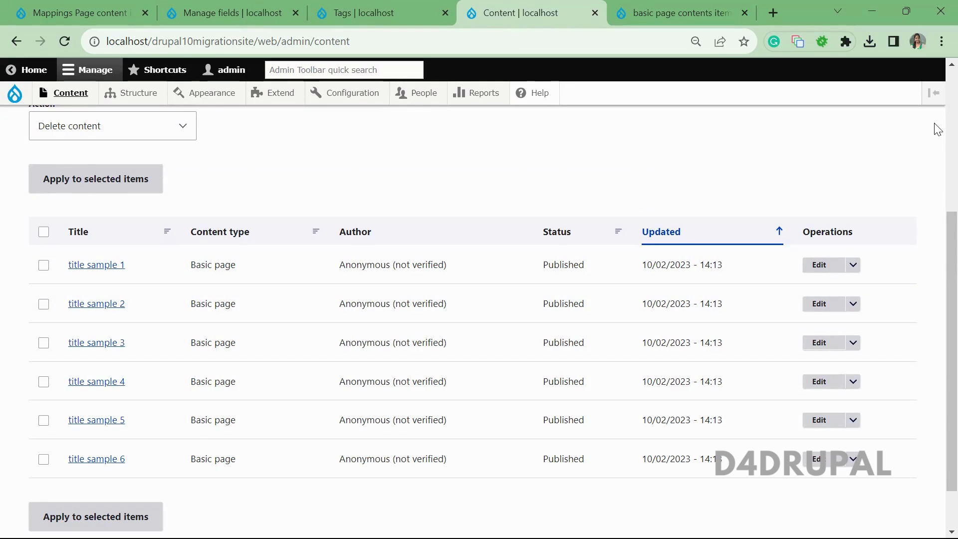
mouse_move(891, 166)
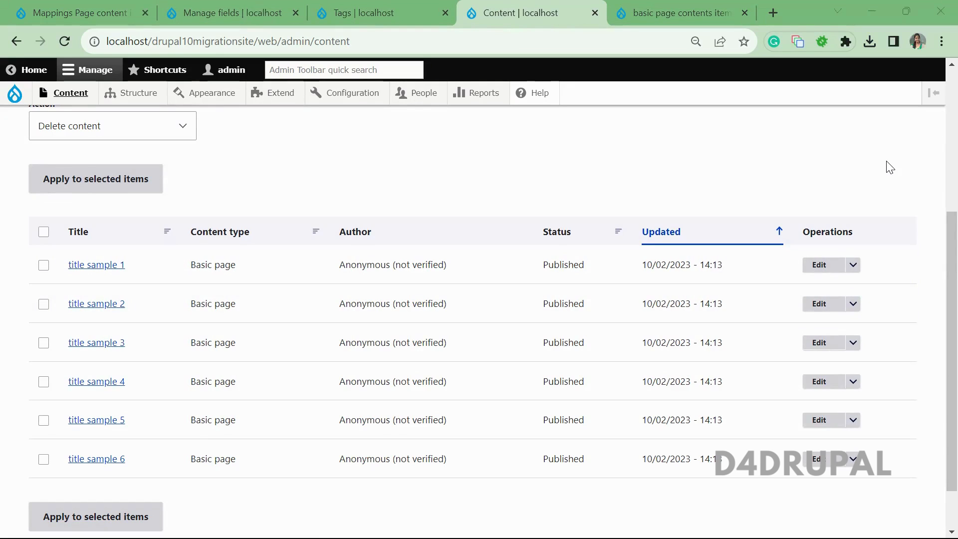